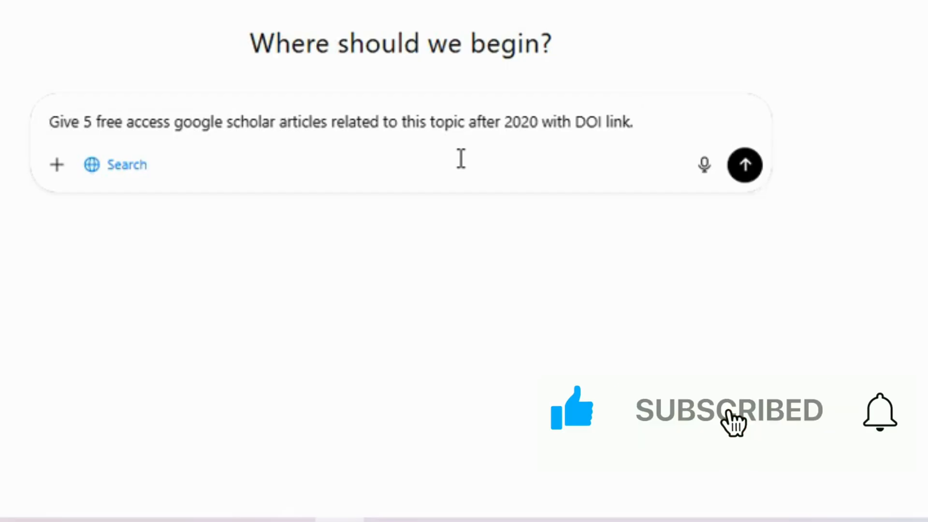
Step: Request open-access post-2020 articles on holacracy's impact on decision-making, satisfaction and retention, and review the list
click(880, 411)
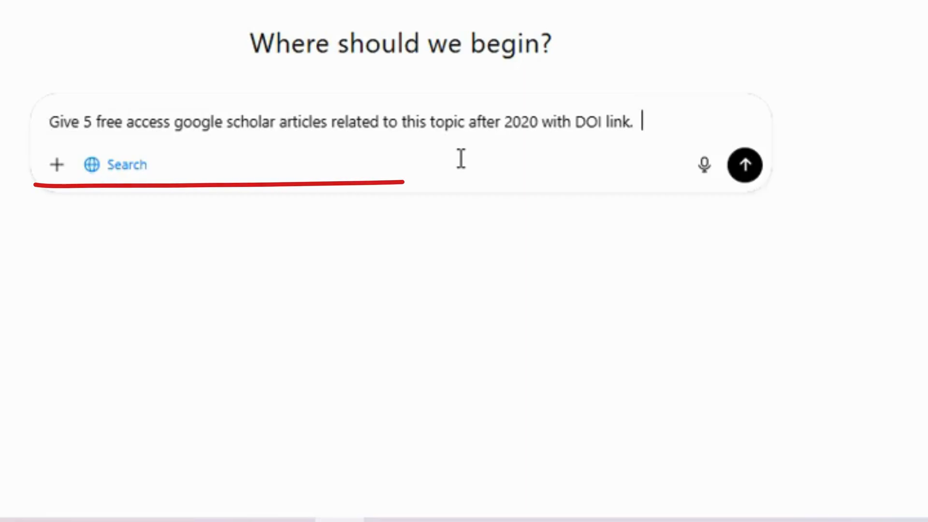
text(impact of implementing holacracy on employee decision-making, satisfaction, and retention)
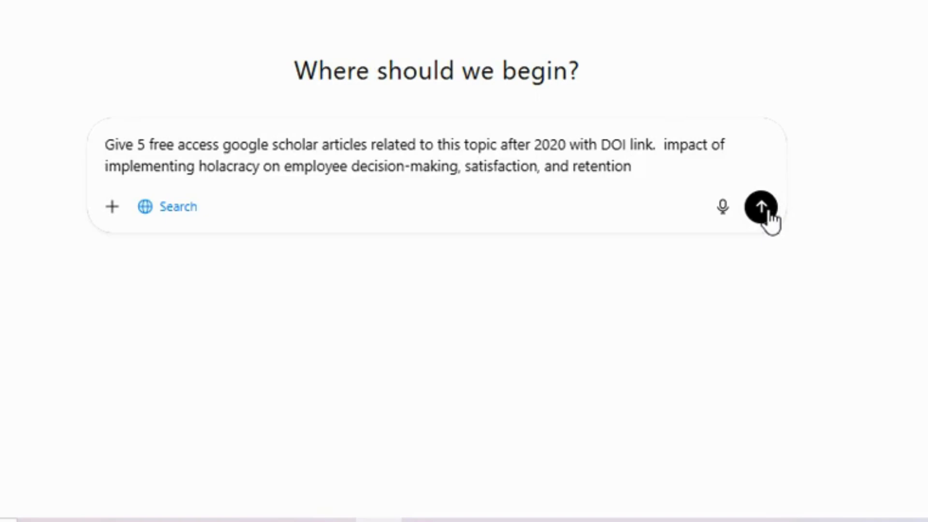
click(762, 207)
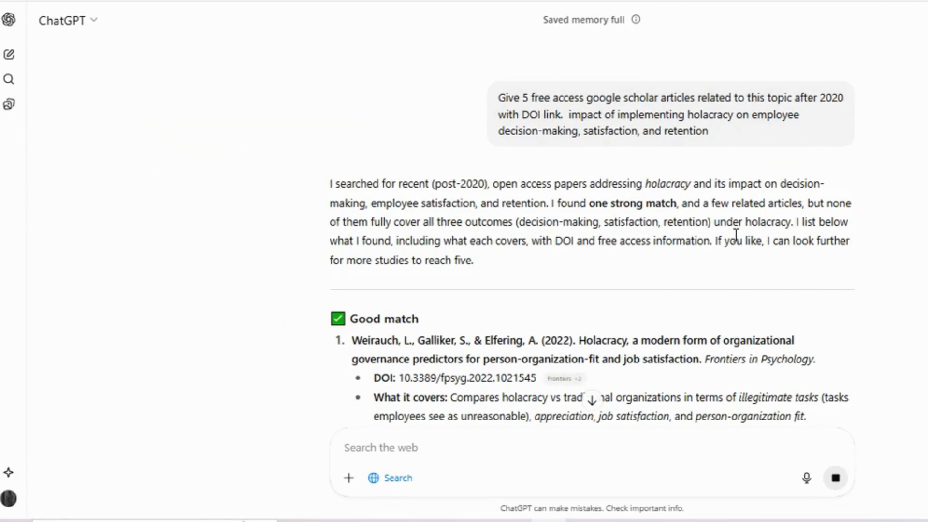
scroll(down, 3)
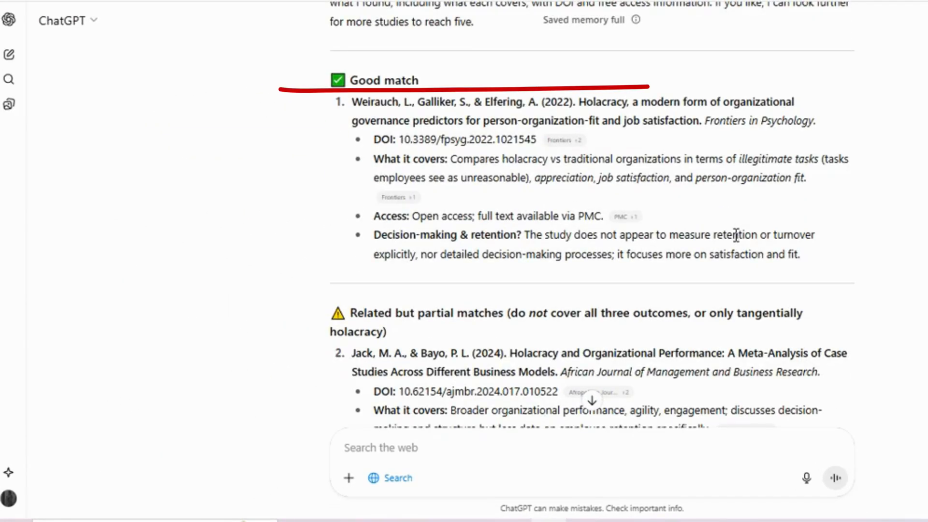
scroll(down, 3)
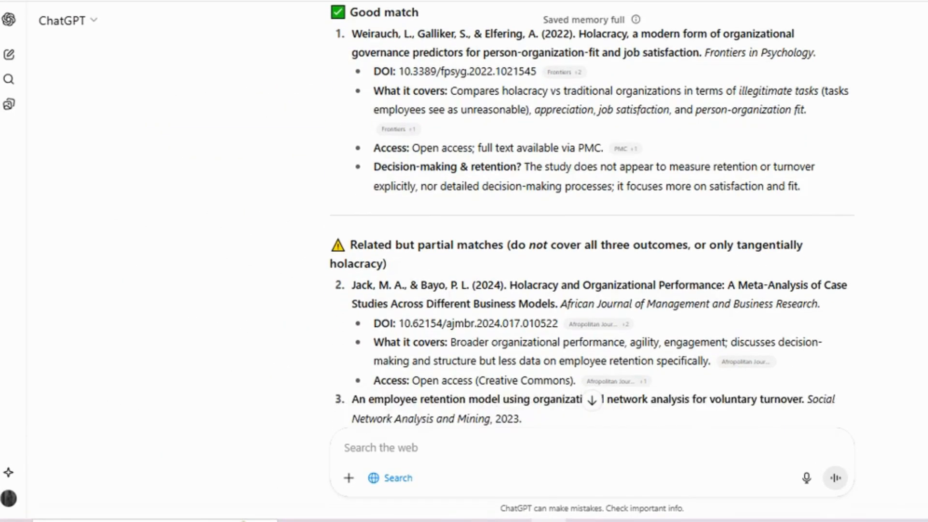
scroll(down, 3)
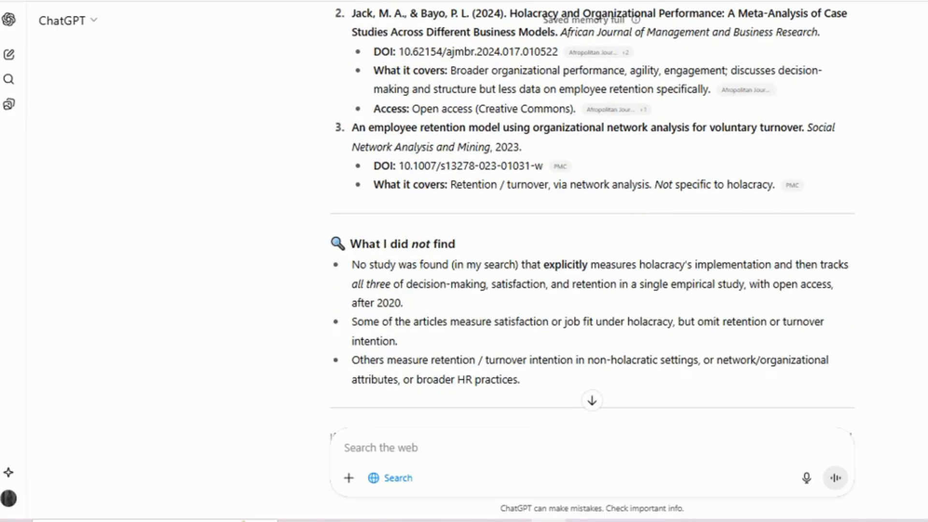
scroll(down, 3)
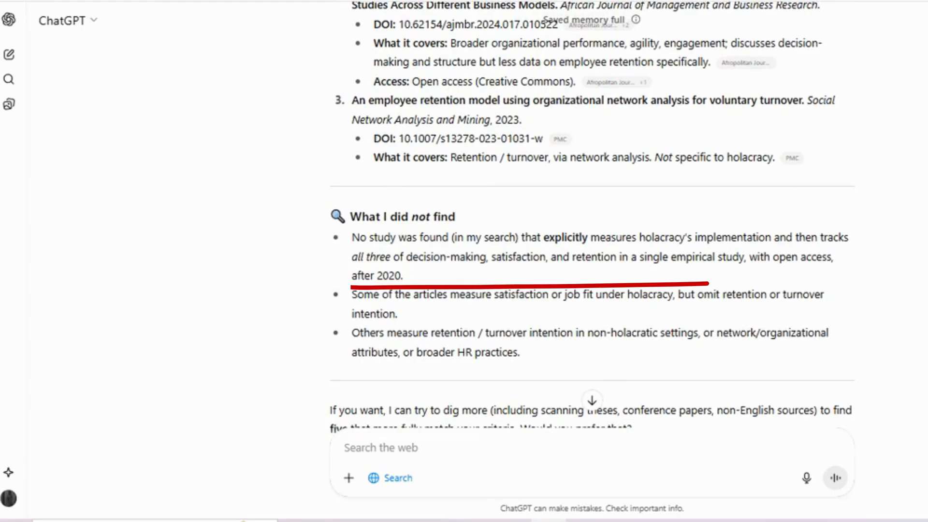
scroll(up, 3)
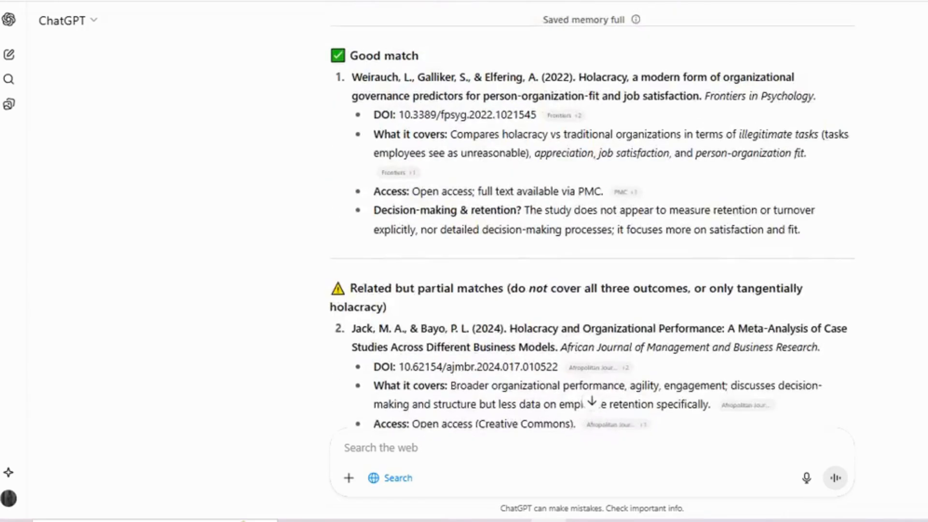
scroll(down, 3)
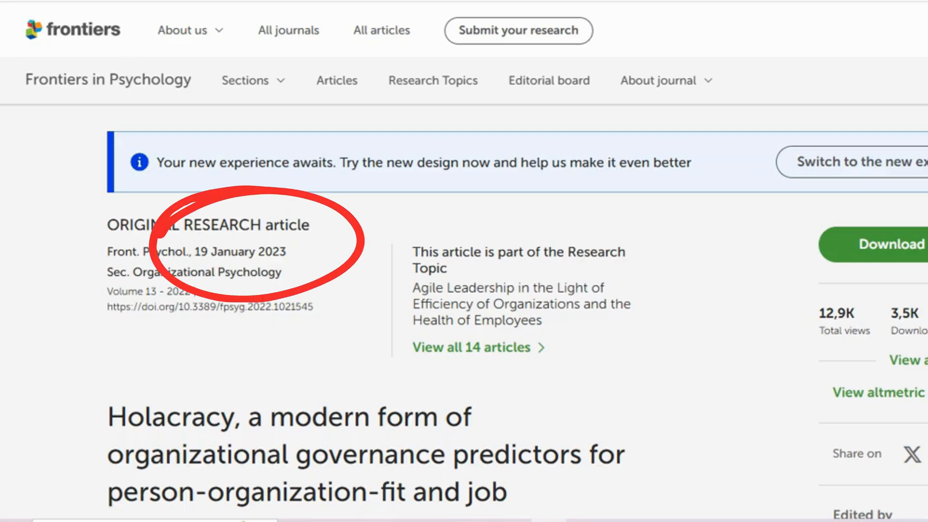
Step: Scroll through the Weirauch et al. 2022 holacracy article in Frontiers in Psychology
scroll(down, 3)
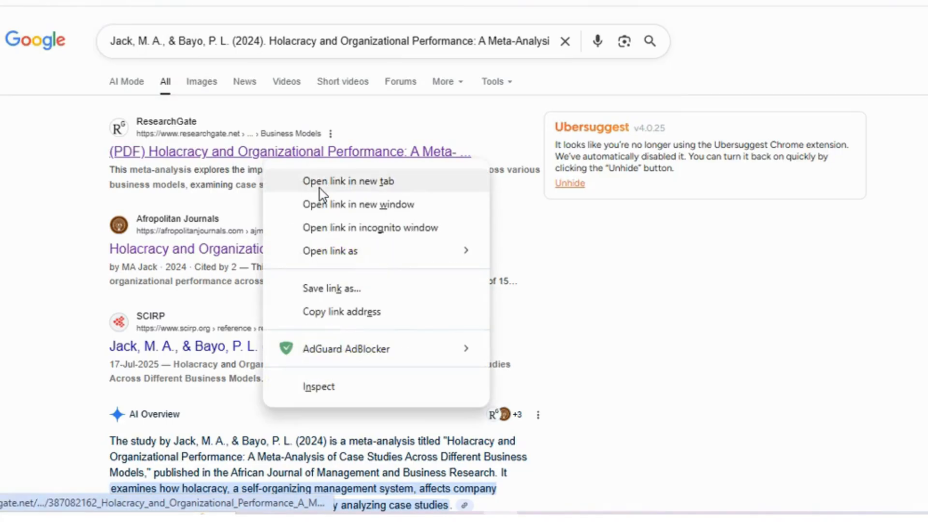
Step: Open the Jack and Bayo holacracy meta-analysis on ResearchGate in a new tab and read its abstract
click(347, 182)
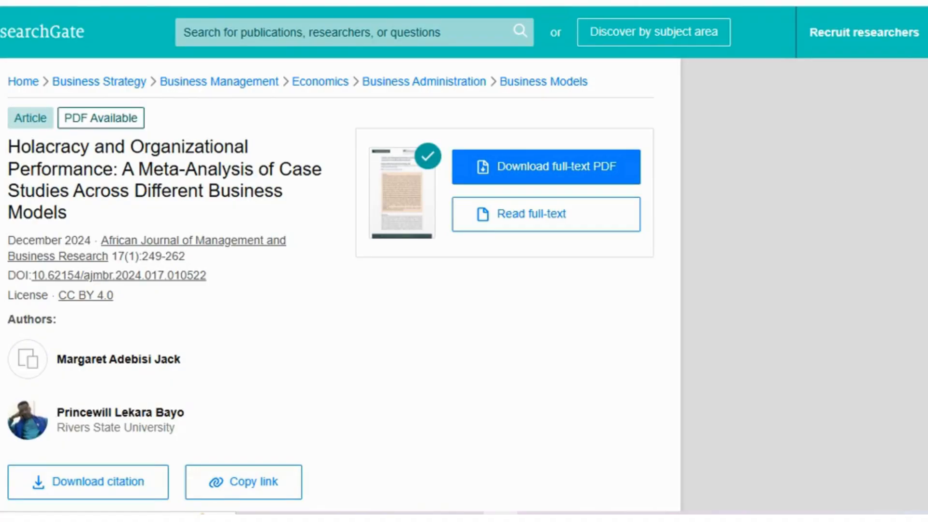
scroll(down, 3)
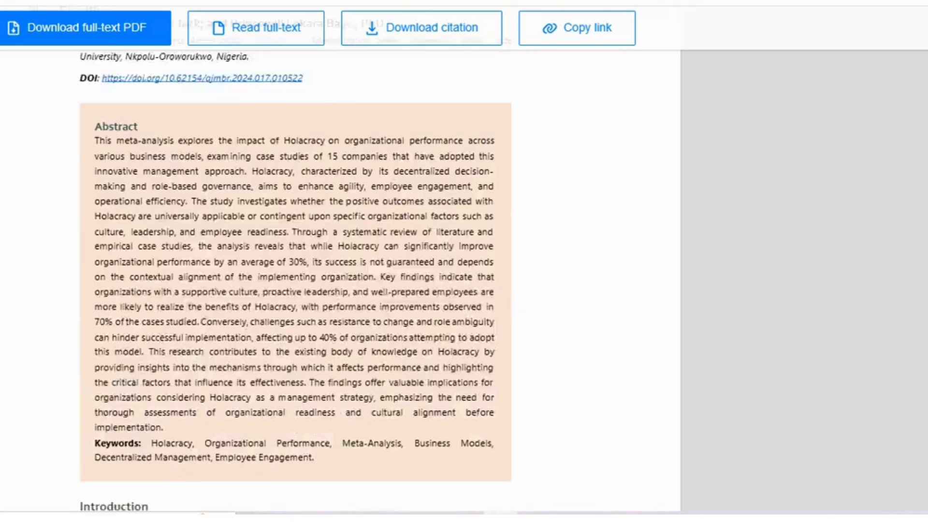
scroll(down, 3)
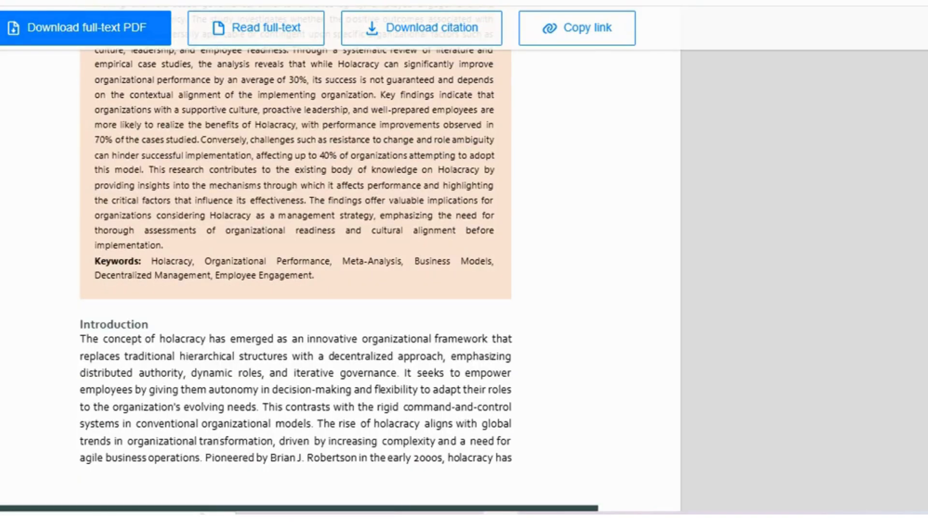
scroll(up, 3)
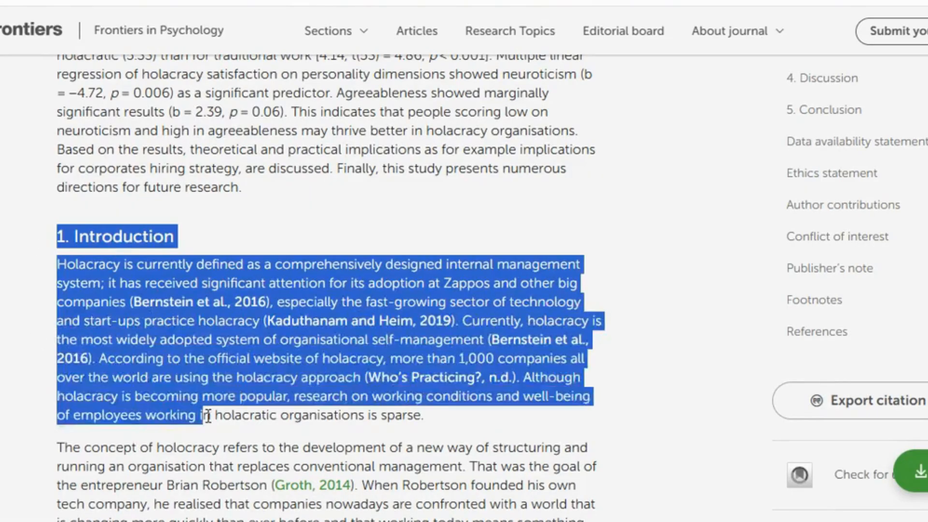
Step: Read the Frontiers holacracy article from the Introduction down to Hypothesis 7b
scroll(down, 3)
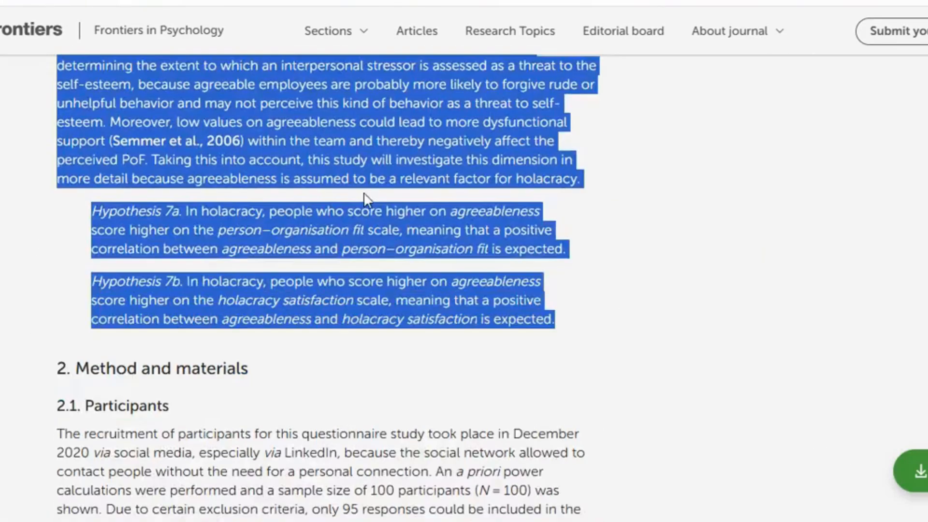
scroll(down, 3)
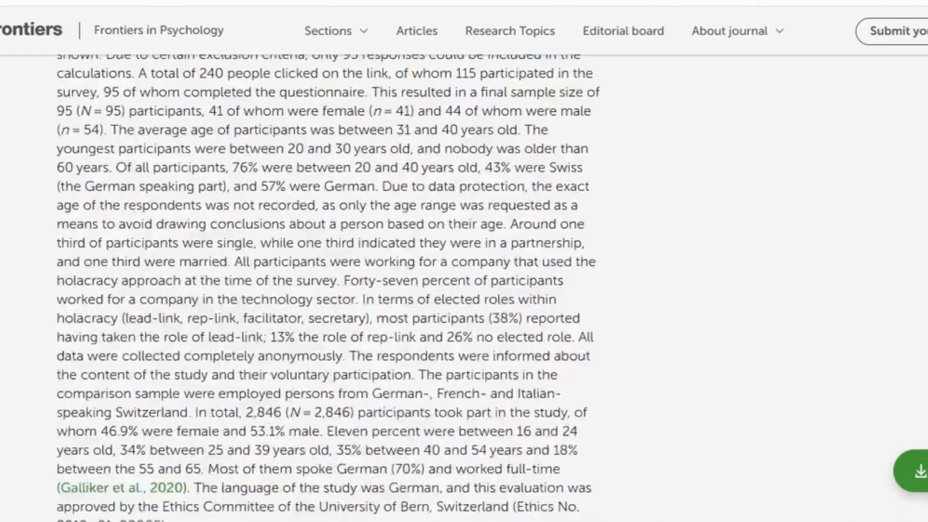
scroll(down, 3)
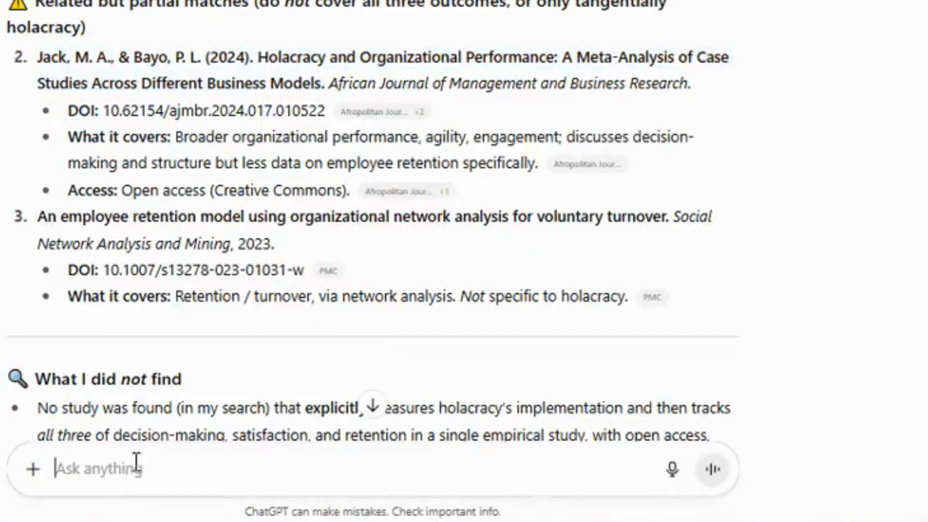
Step: Ask ChatGPT 'does this article answer my question' with the Frontiers article text pasted in
text(does)
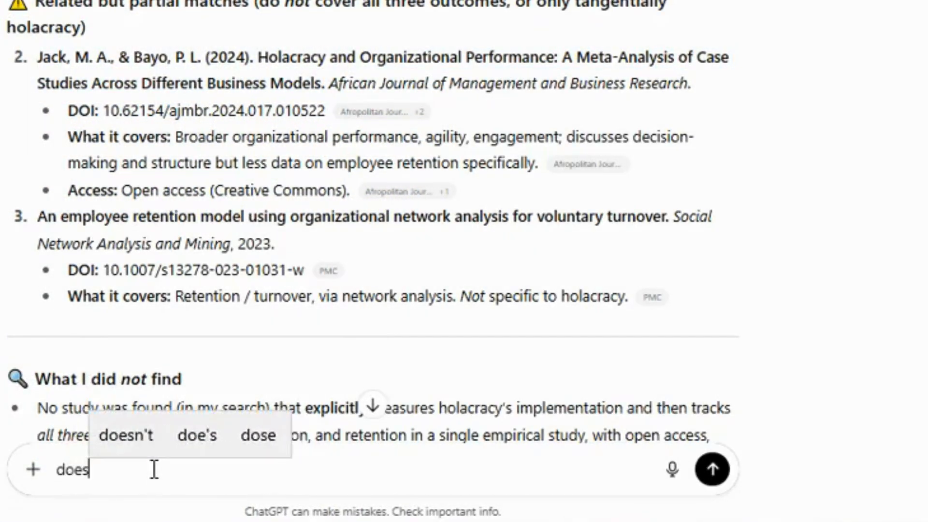
text(this art)
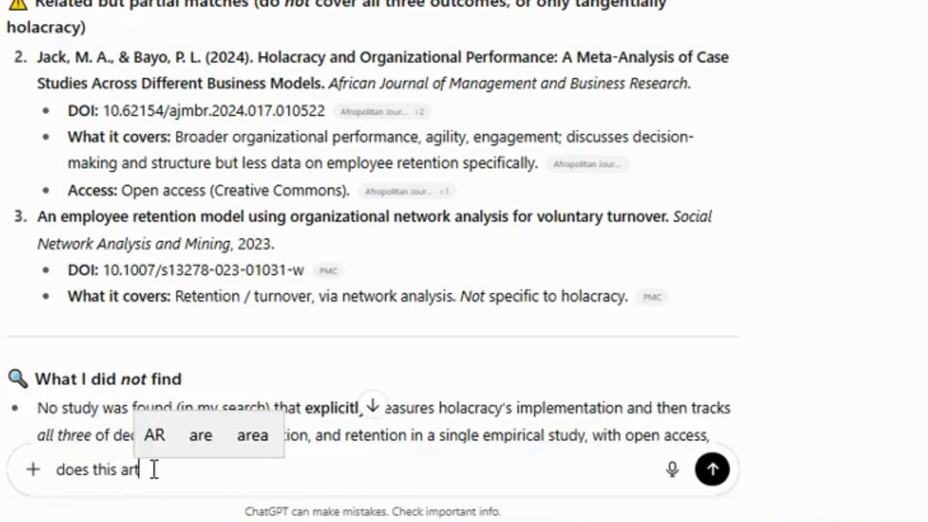
text(icle answer m)
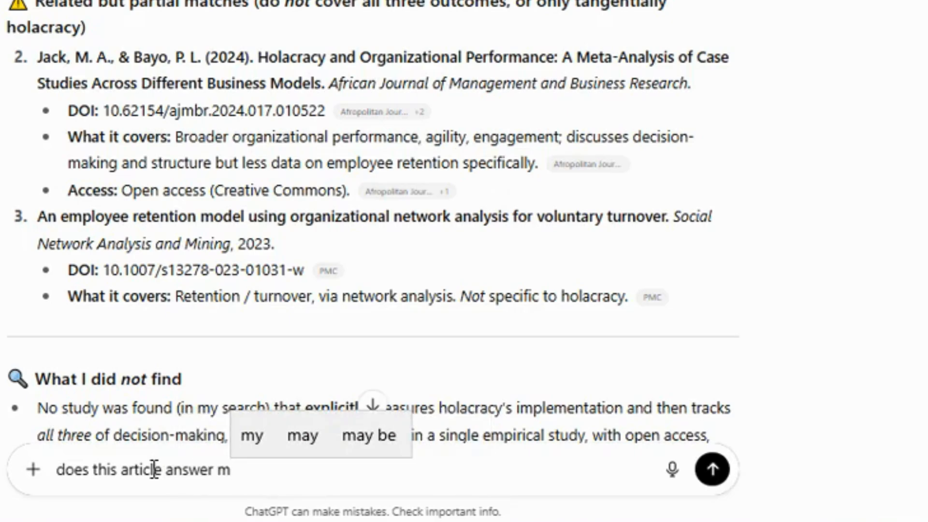
text(y question.  1. Introduction)
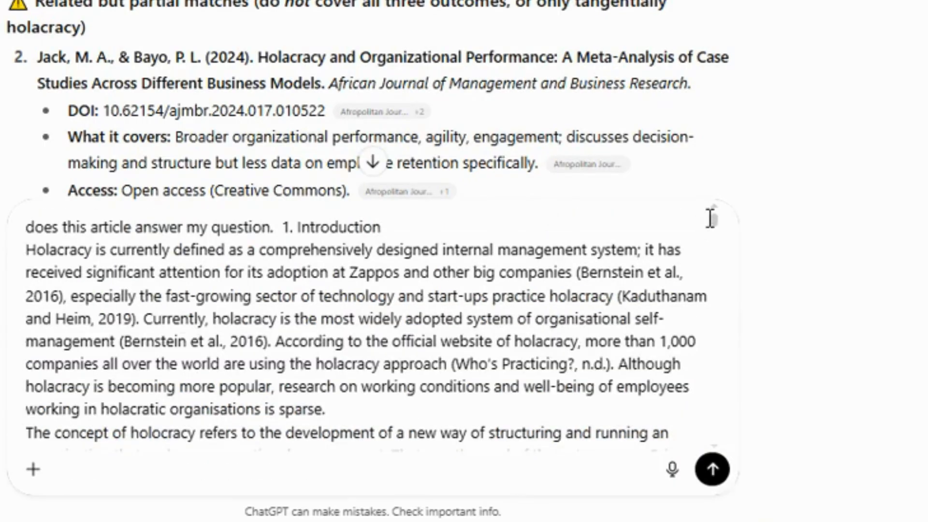
scroll(down, 3)
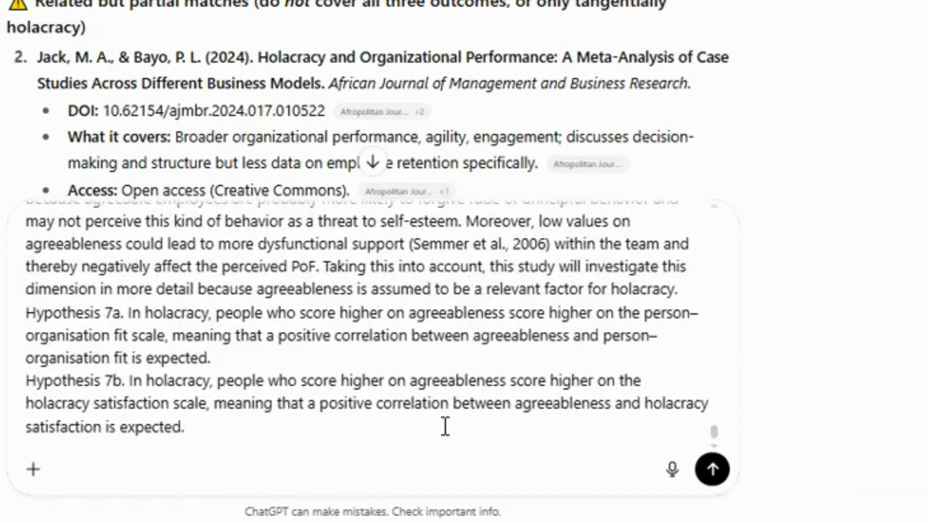
click(712, 469)
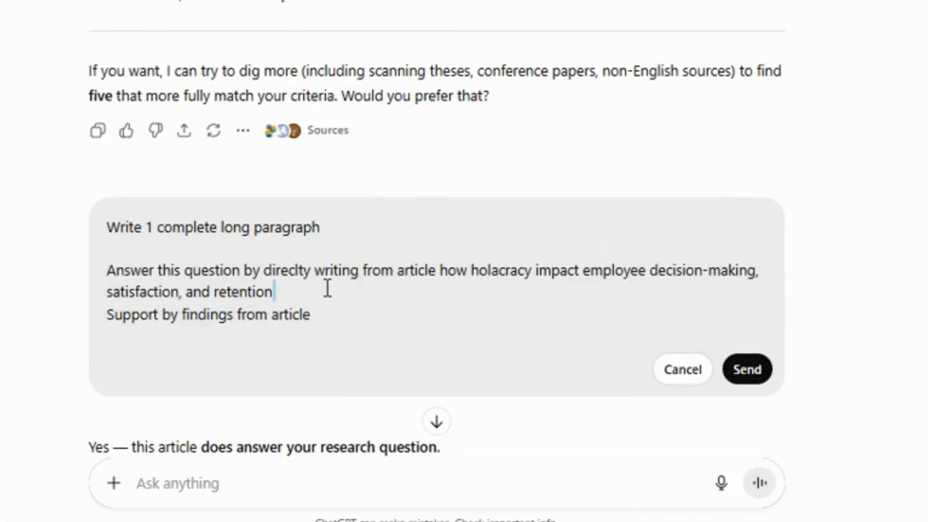
Step: Resubmit the request for one long evidence-based paragraph with the article text pasted
key(enter)
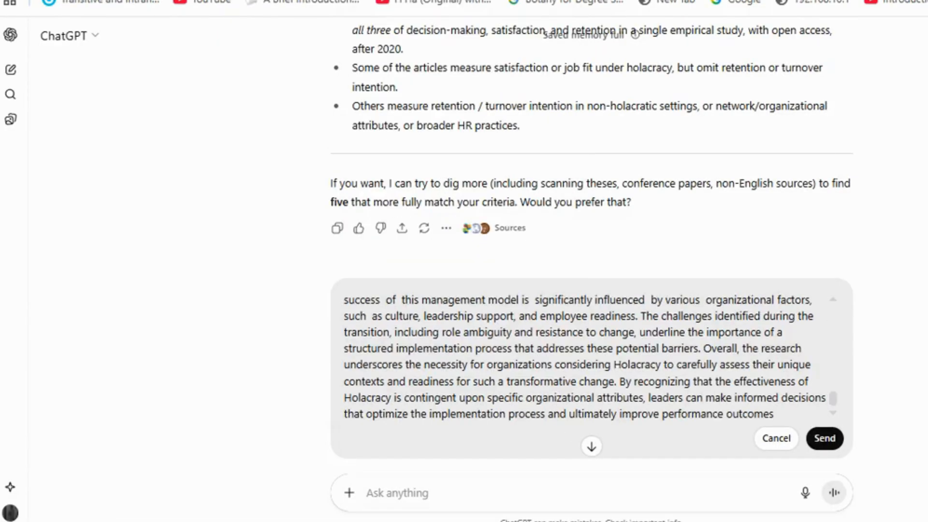
click(824, 439)
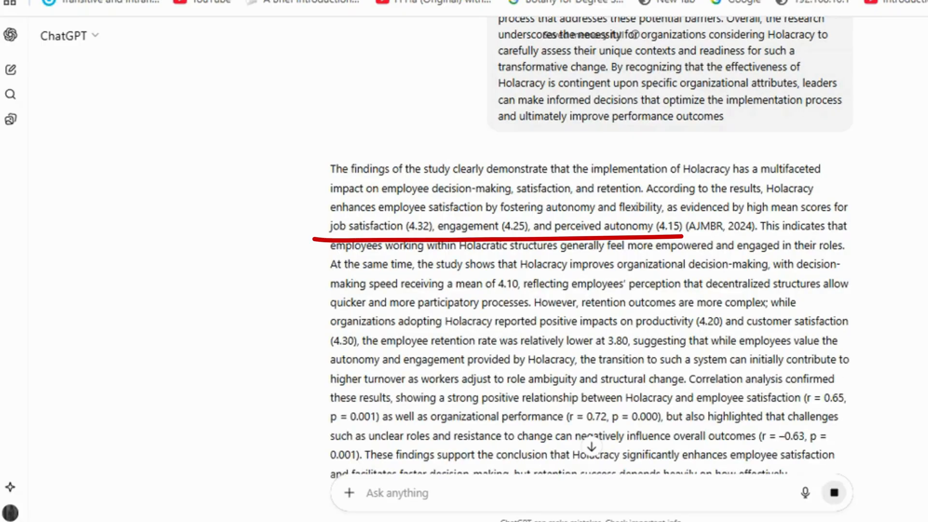
scroll(down, 3)
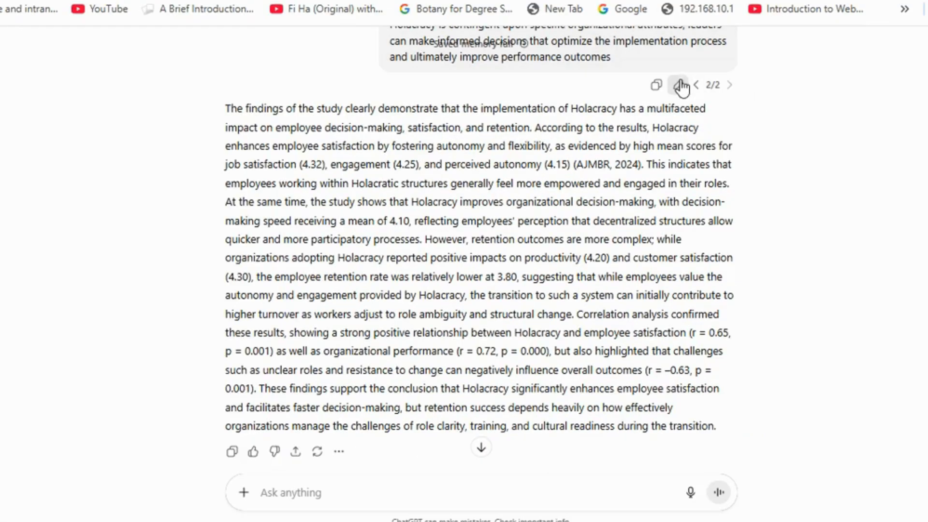
Step: Replace the earlier question with a two-paragraph compare-and-contrast request that also covers gaps
click(681, 85)
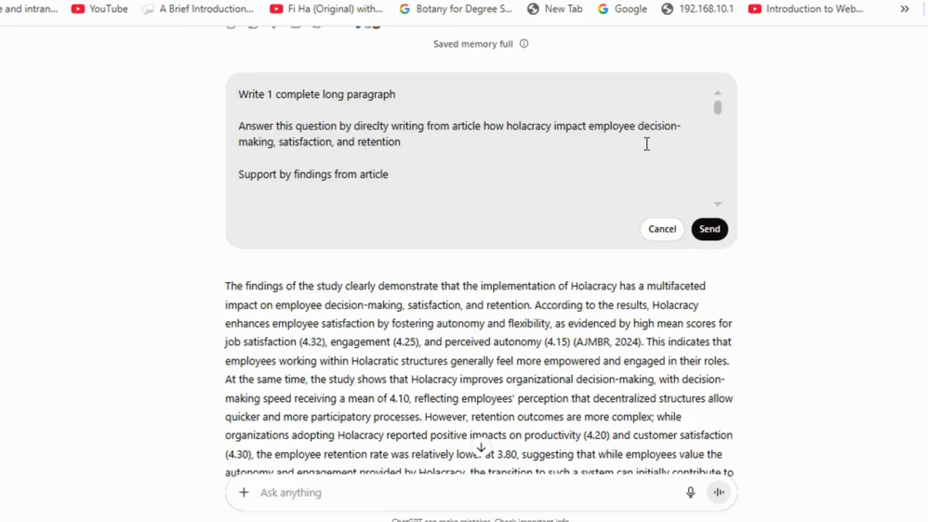
drag(239, 126, 388, 174)
text(a)
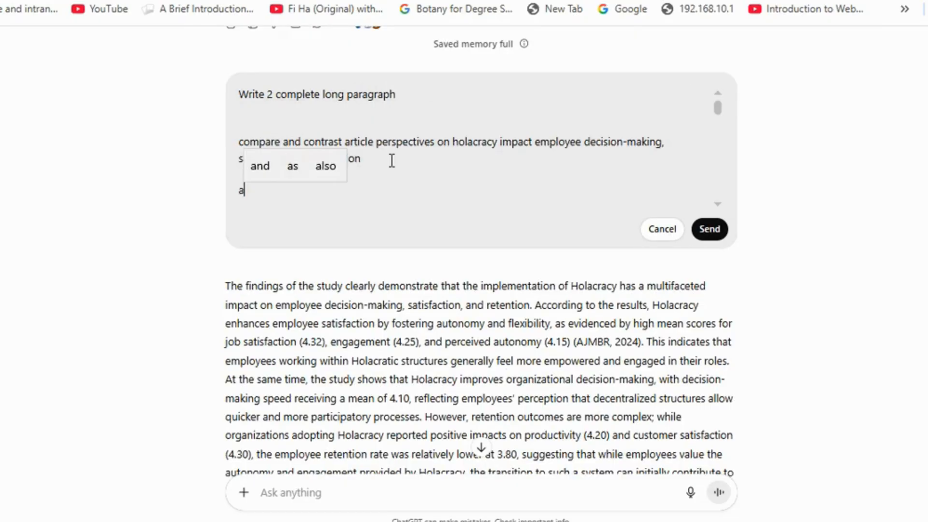
text(lso discuss gaps in article)
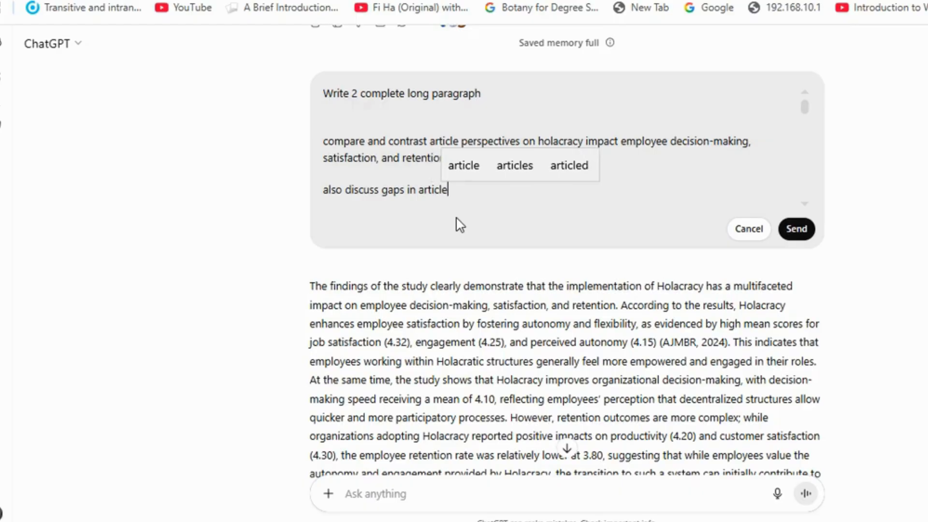
click(514, 165)
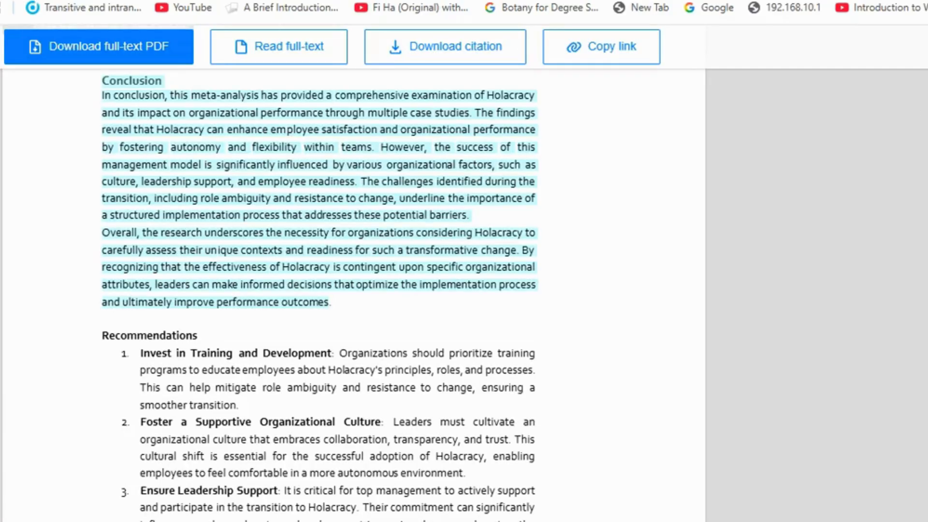
Step: Scroll to the meta-analysis header on ResearchGate and copy the author names
scroll(up, 3)
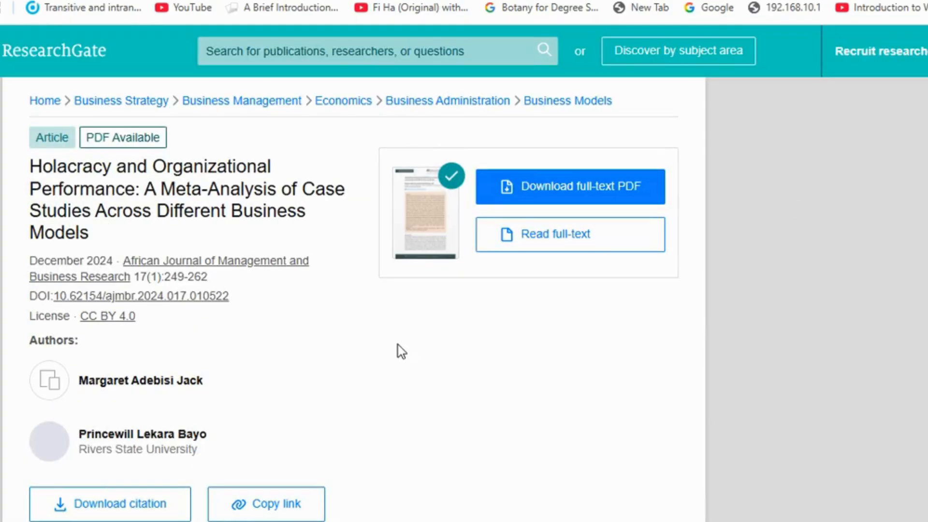
right_click(140, 380)
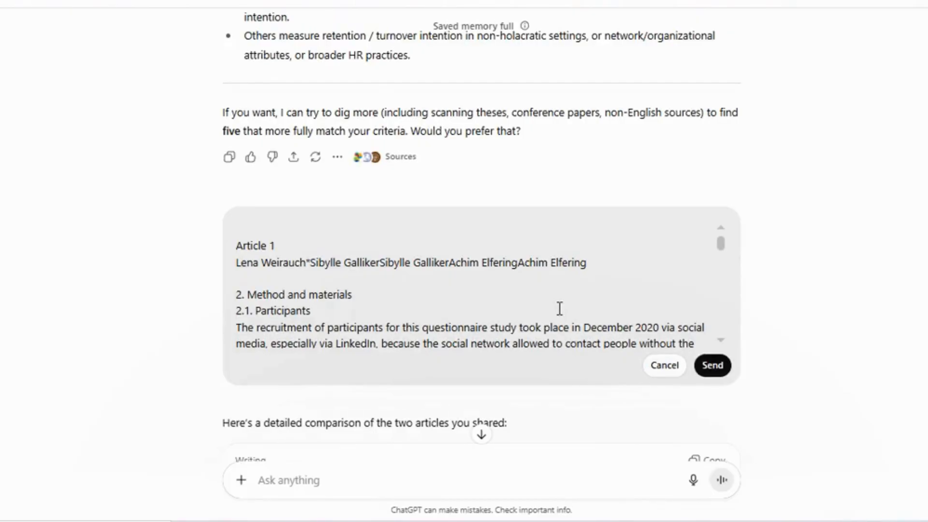
Step: Add 2023 to Article 1 and 2024 to Article 2, then resend the prompt
text(2023)
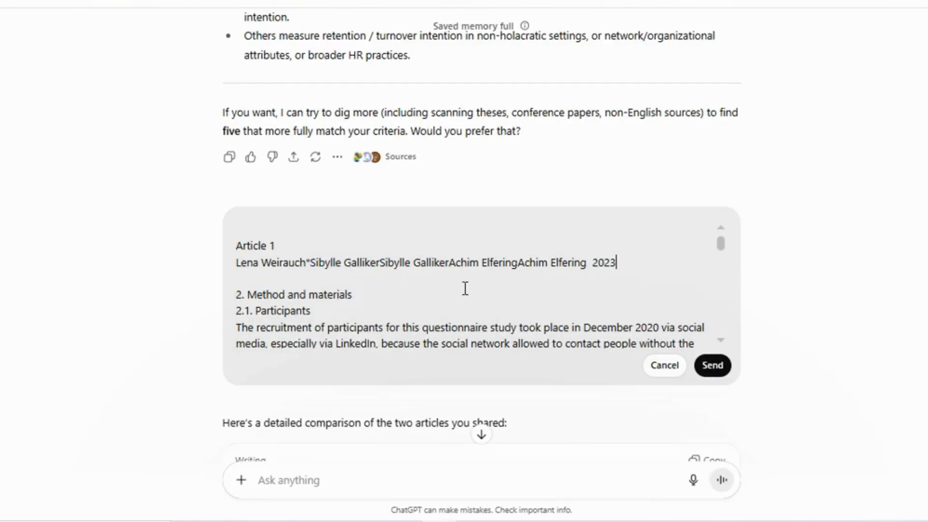
scroll(down, 3)
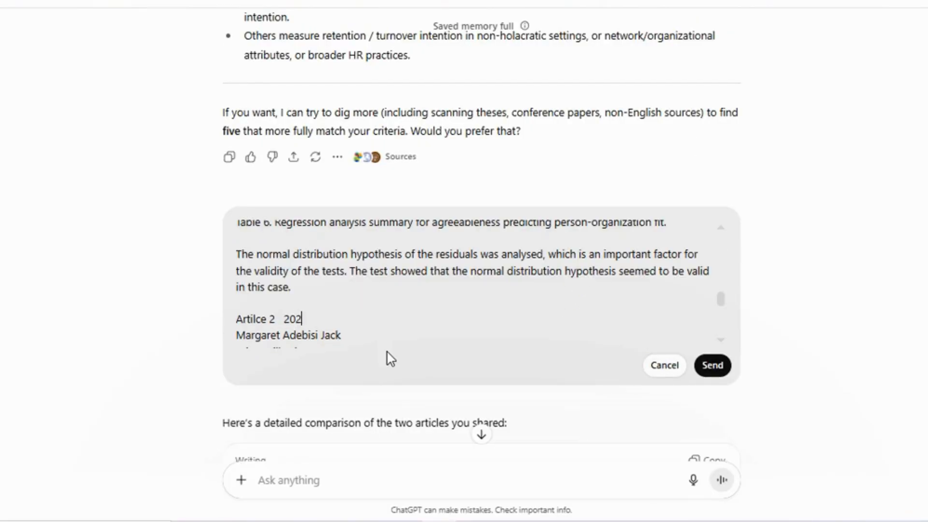
text(4)
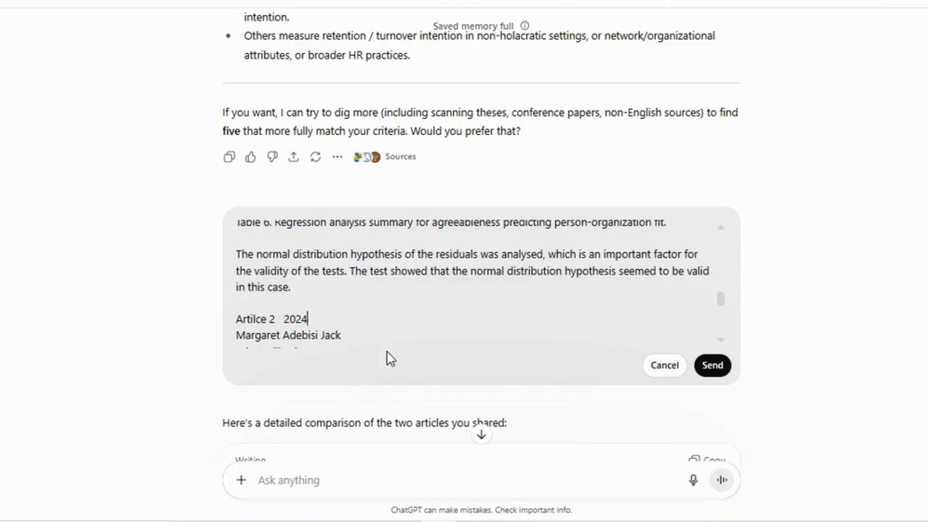
click(713, 366)
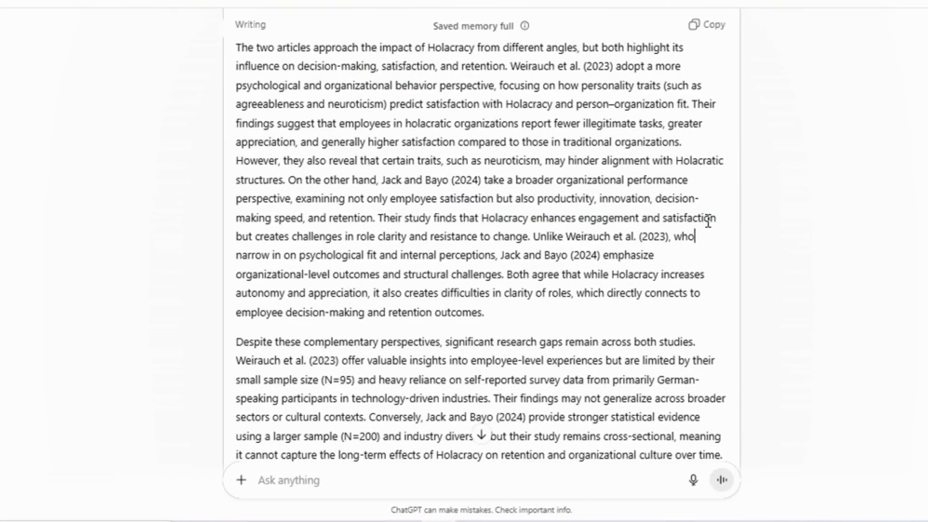
mouse_move(912, 327)
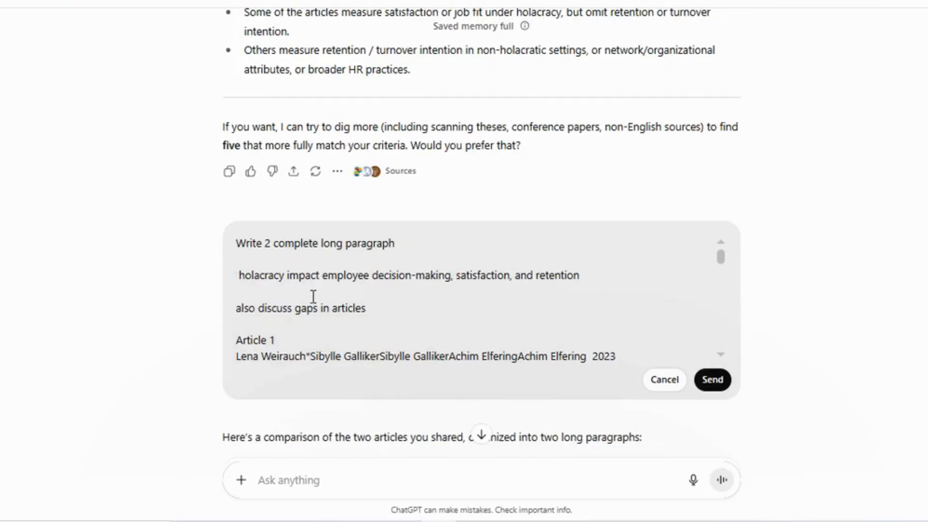
Step: Swap the gaps line for a literature review table request with author, date, methodology, findings, implications, results
key(Backspace)
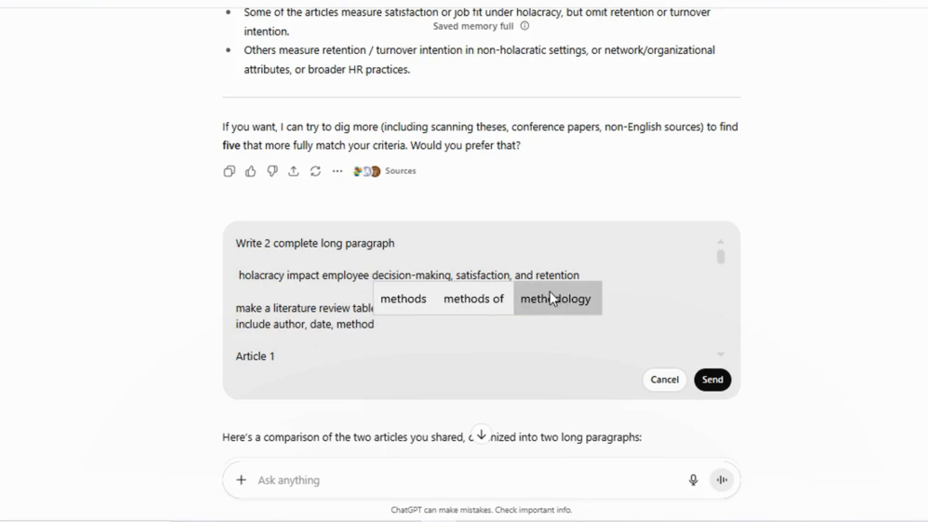
click(556, 298)
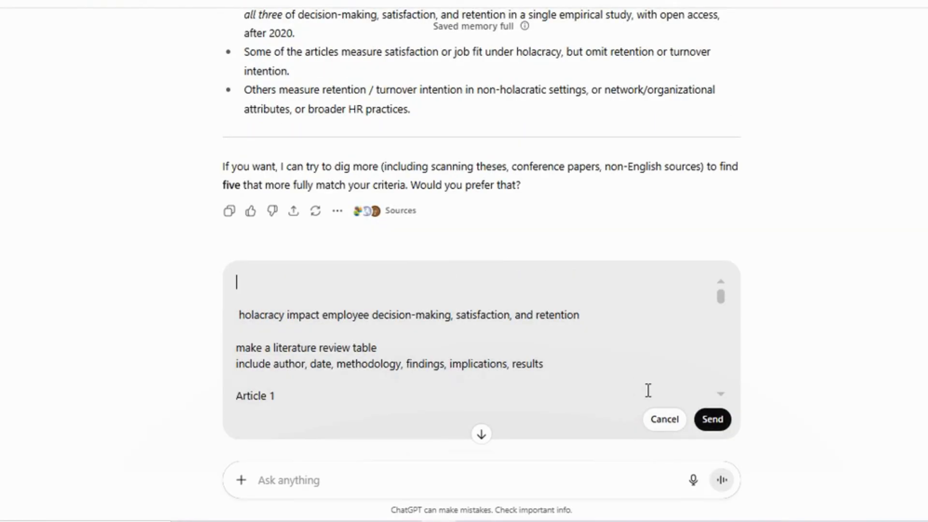
click(713, 420)
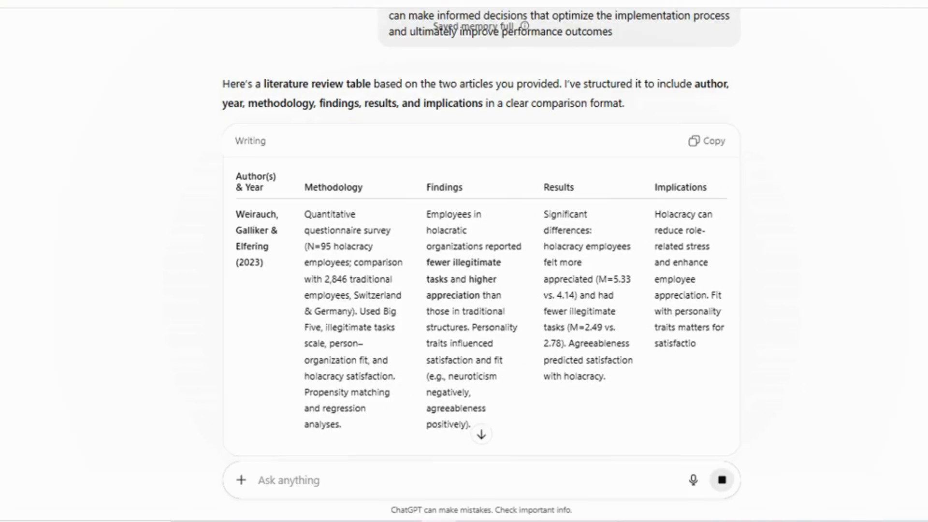
scroll(down, 3)
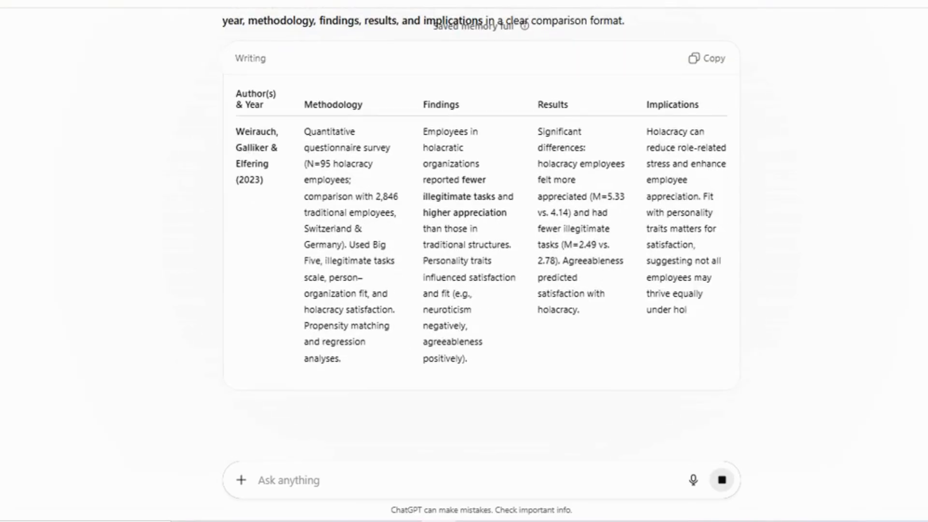
scroll(down, 3)
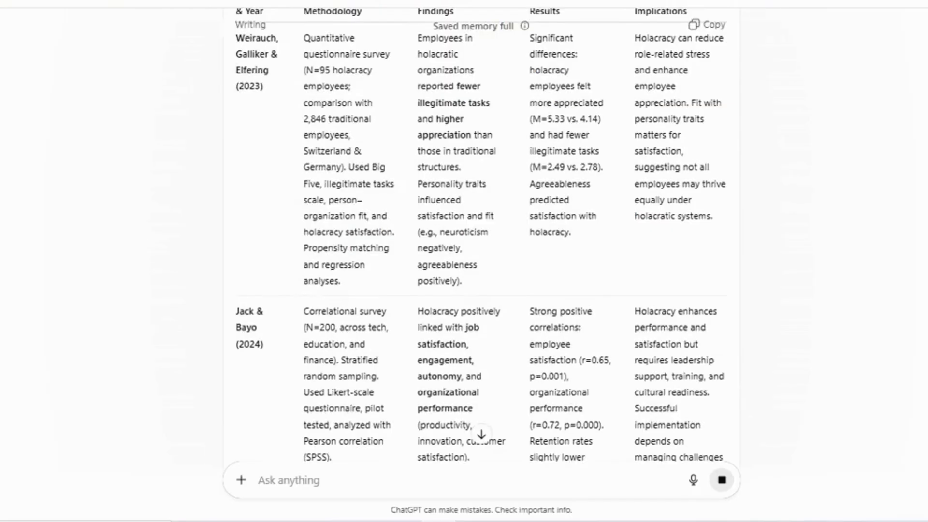
scroll(down, 3)
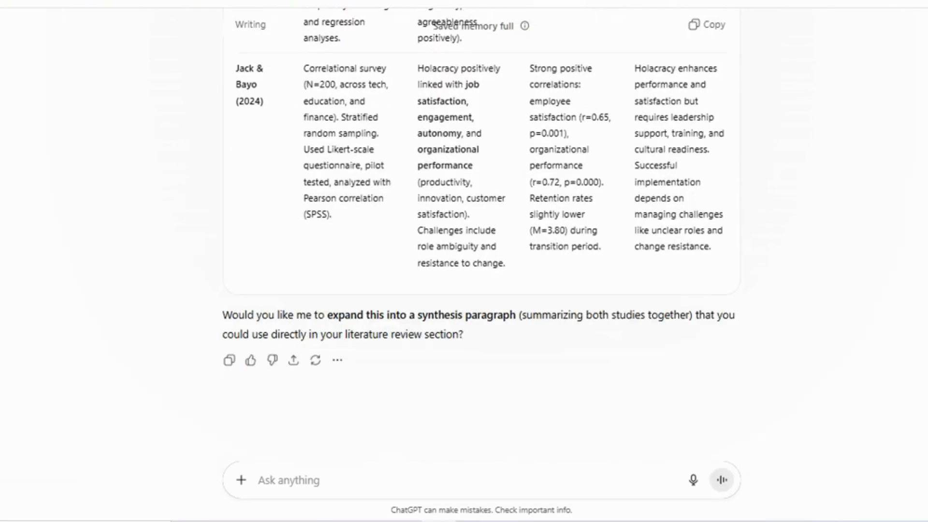
scroll(up, 3)
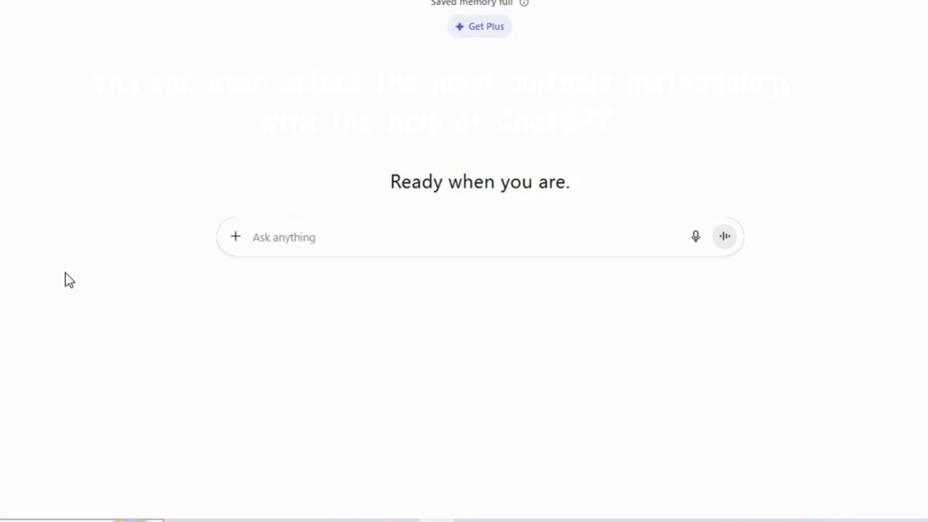
Step: Request a narrowed-down thesis topic on Urban Planning & Policy tied to current issues
text(GIVE me a narrow down topic for thesis, I am interested in Urban Planning & Policy. try to relate with current issue)
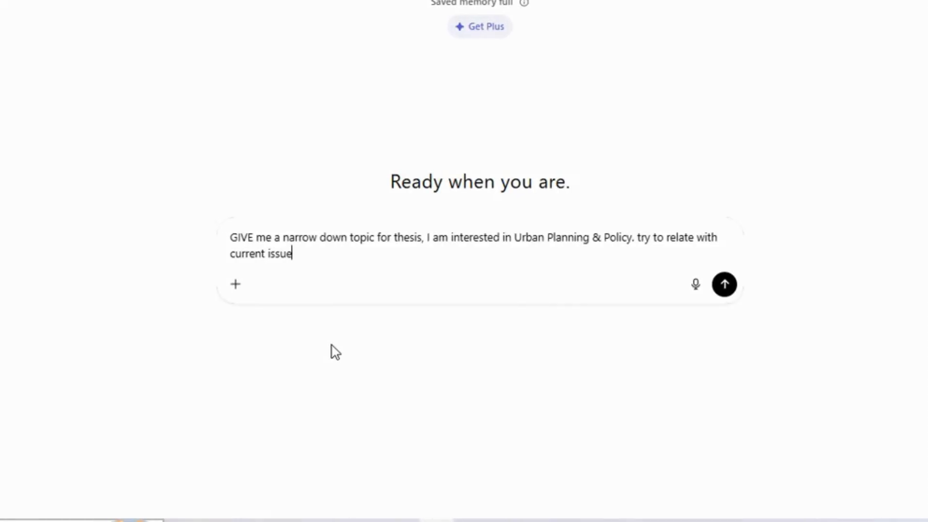
click(724, 284)
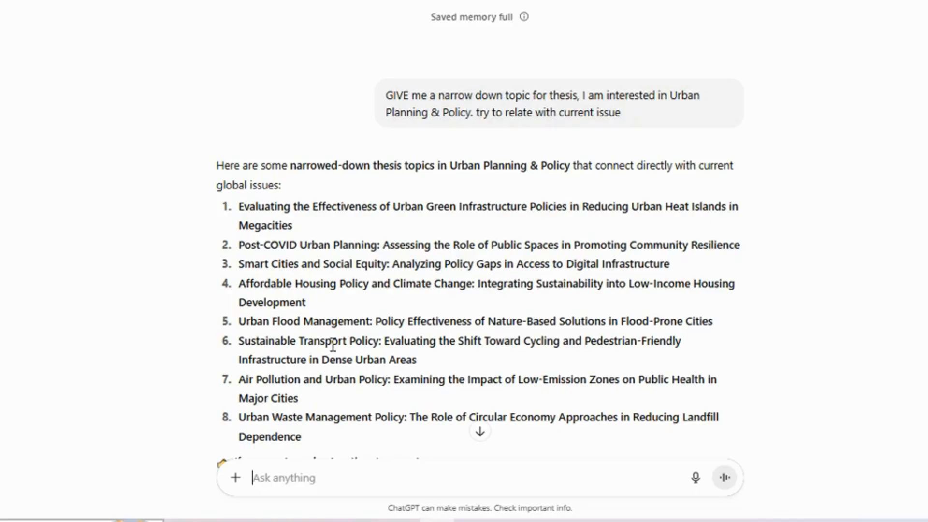
mouse_move(647, 169)
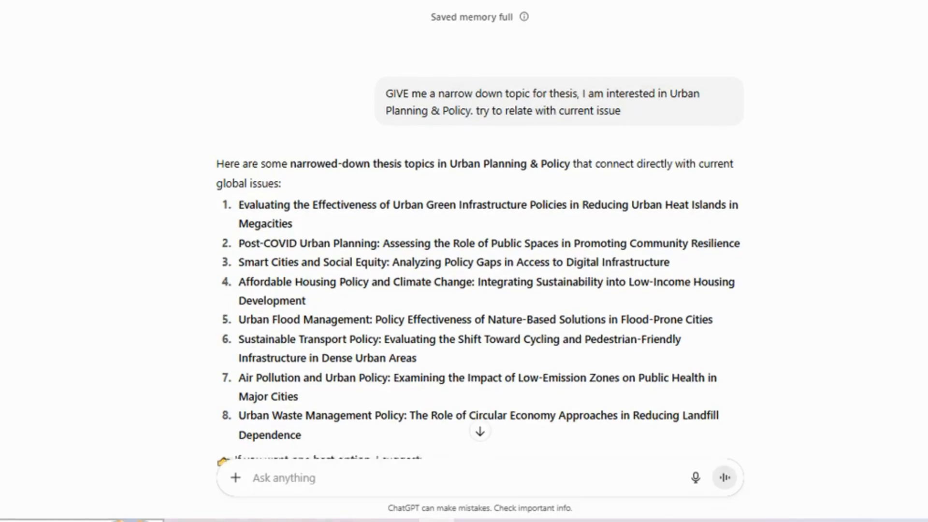
Step: Scroll through the suggested topics to the heat island research question and hypothesis
scroll(down, 3)
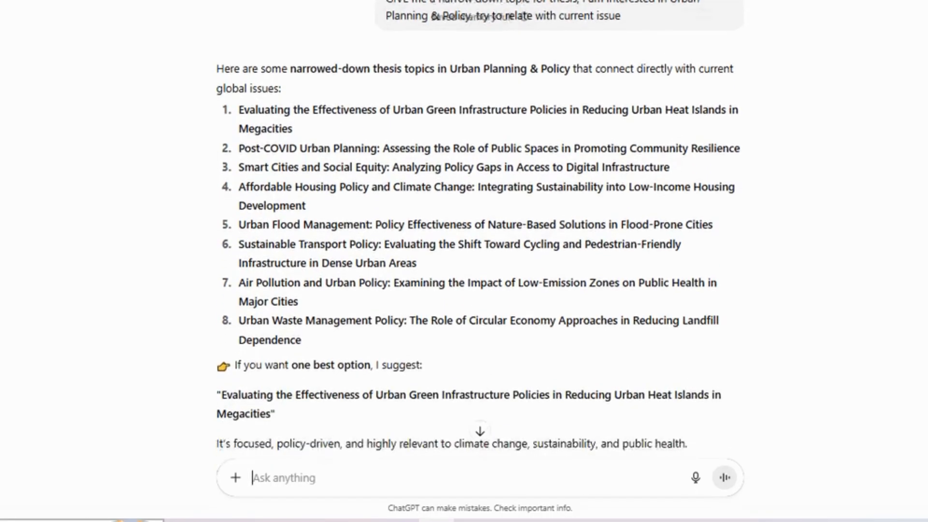
scroll(down, 3)
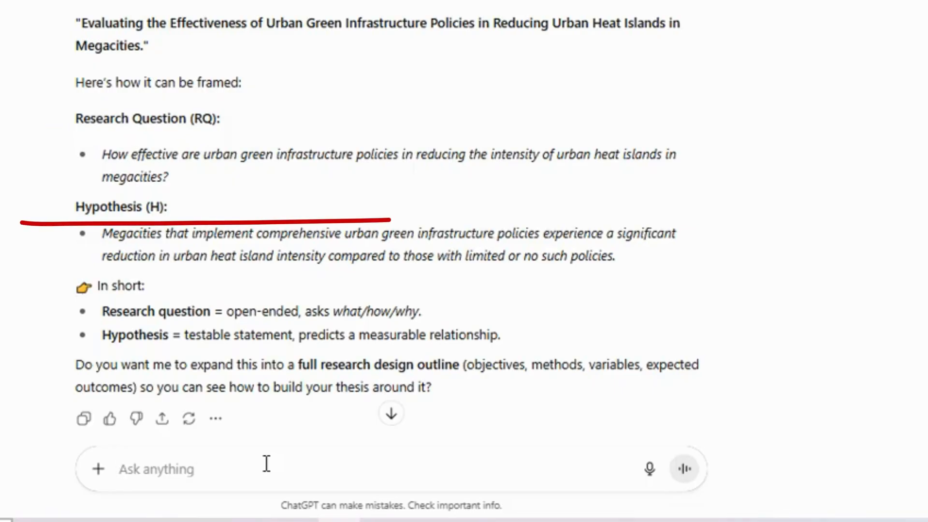
mouse_move(400, 382)
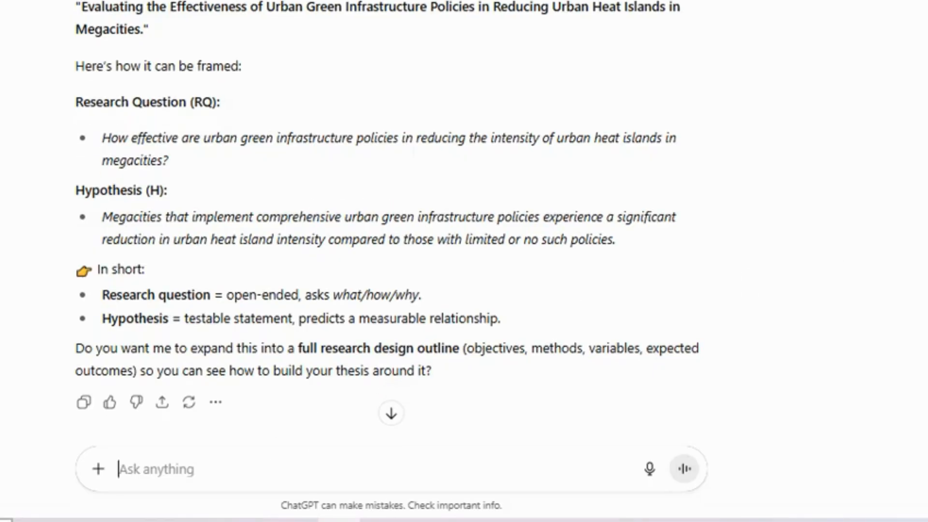
Step: Request previously published open-access articles with DOIs revealing gaps on green infrastructure and heat islands
text(give)
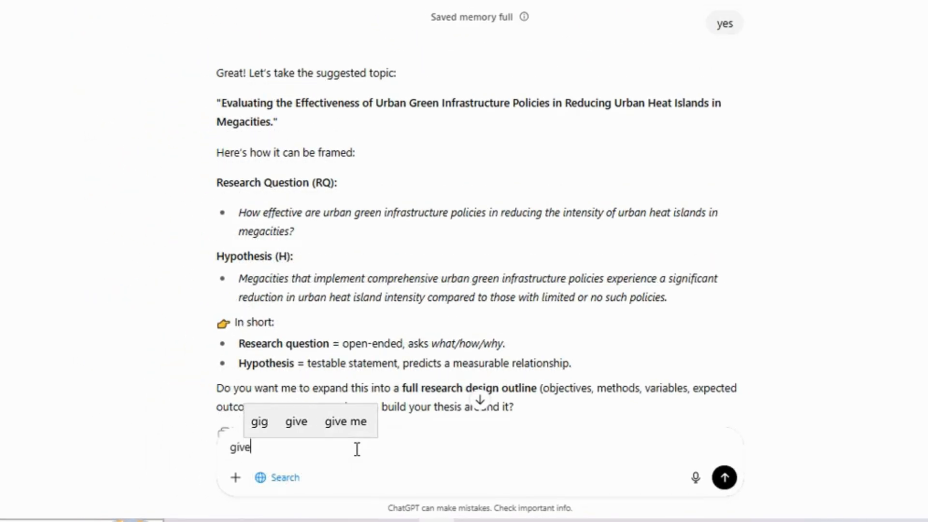
click(345, 421)
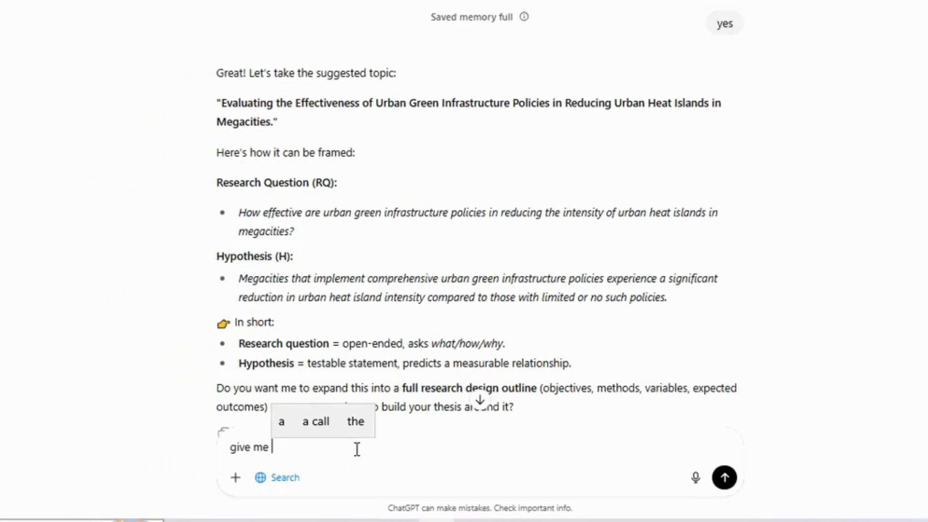
text(previous … shed articles where i can find gaps related to this topic with DOI)
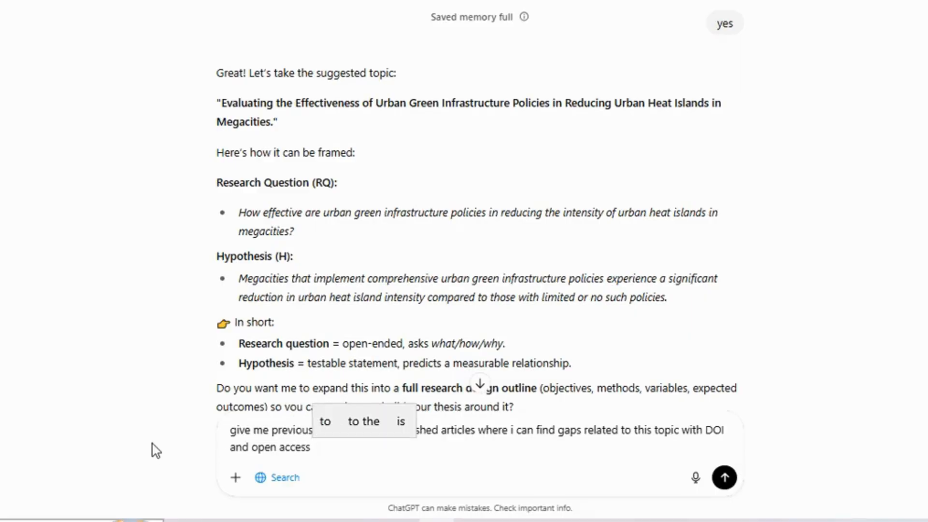
click(724, 478)
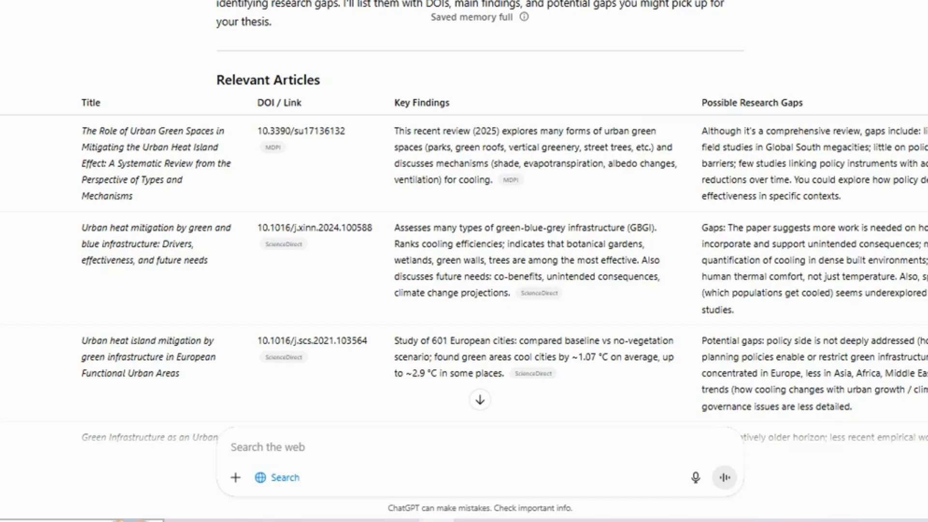
Step: Review the articles table and research gaps, then turn off web search
scroll(down, 3)
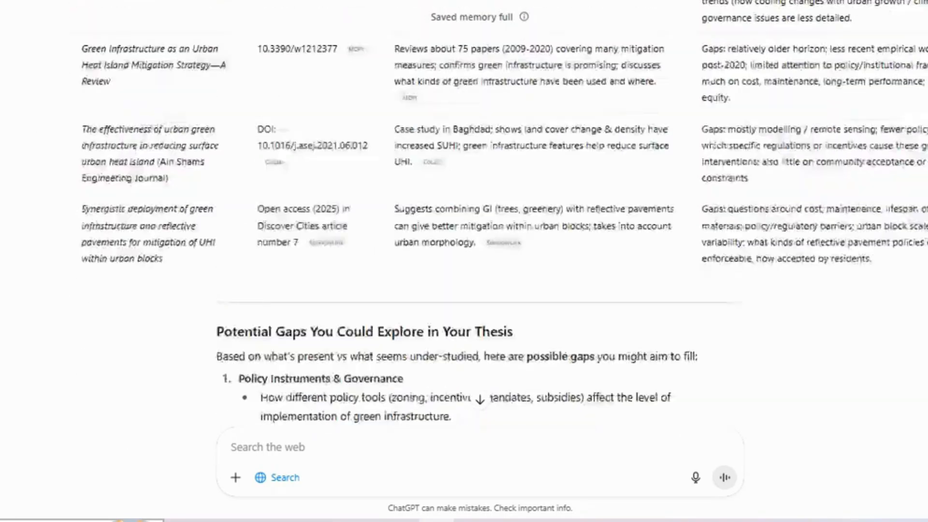
scroll(up, 3)
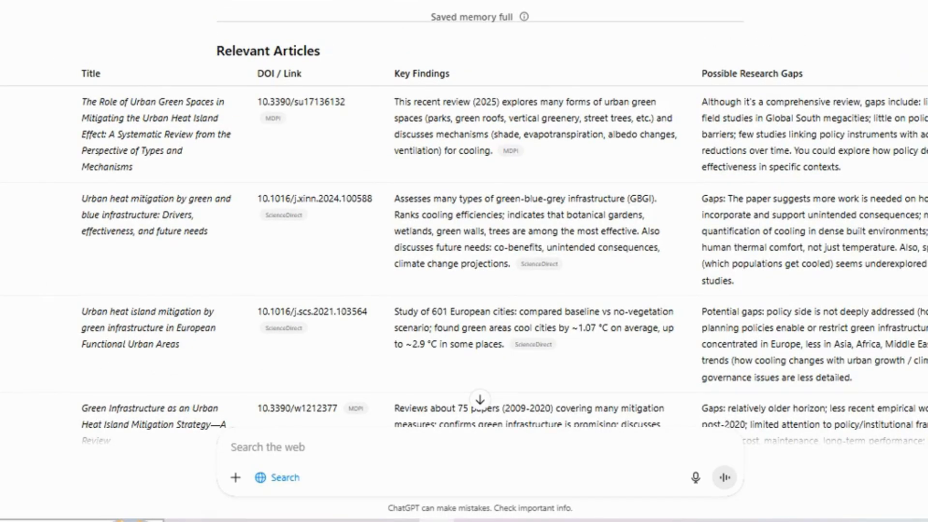
scroll(down, 3)
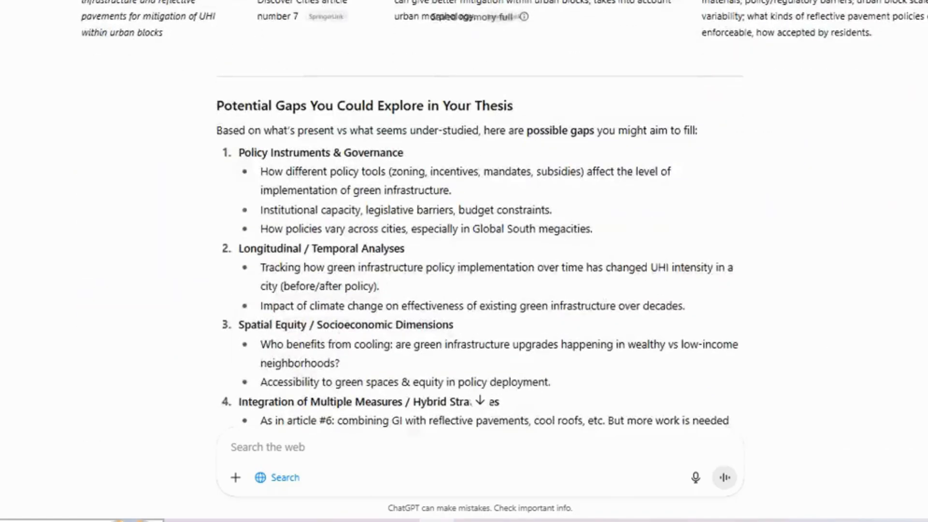
scroll(down, 3)
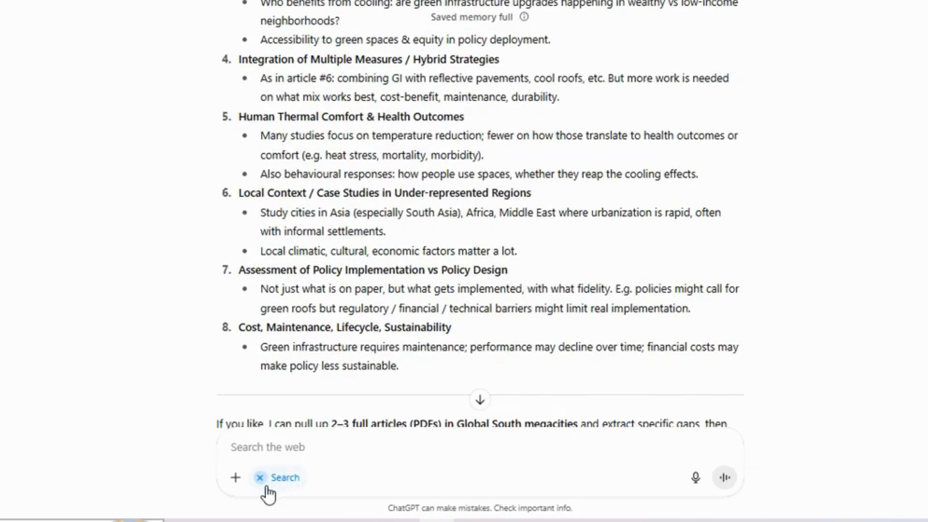
click(277, 477)
text(on the basis of above gap give me two research questions)
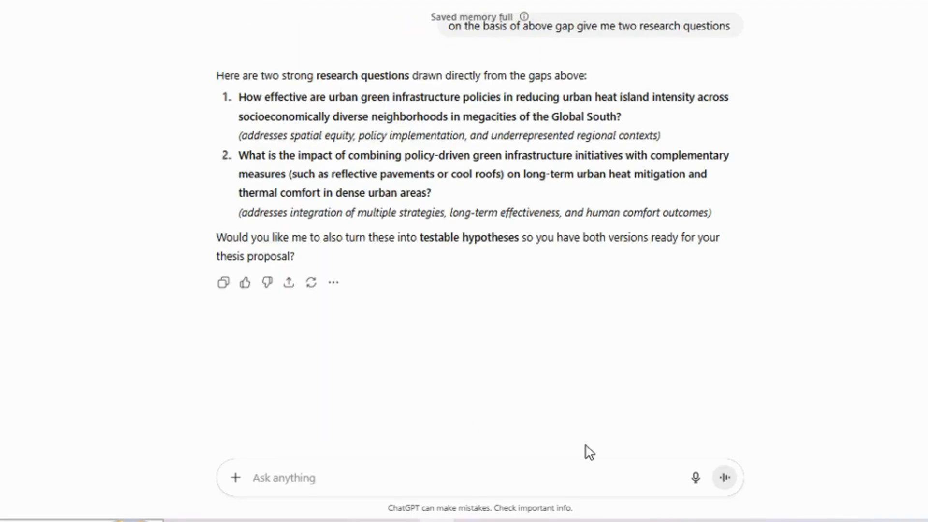
Step: Start a message requesting a research design for research question 1
click(296, 478)
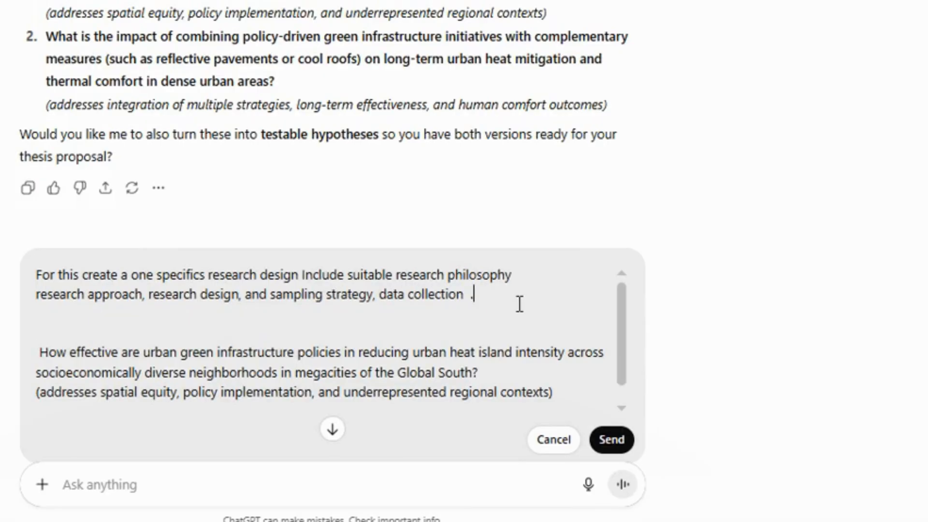
Step: Add 'do not use mixed method' to the research design request and send it
text(do n)
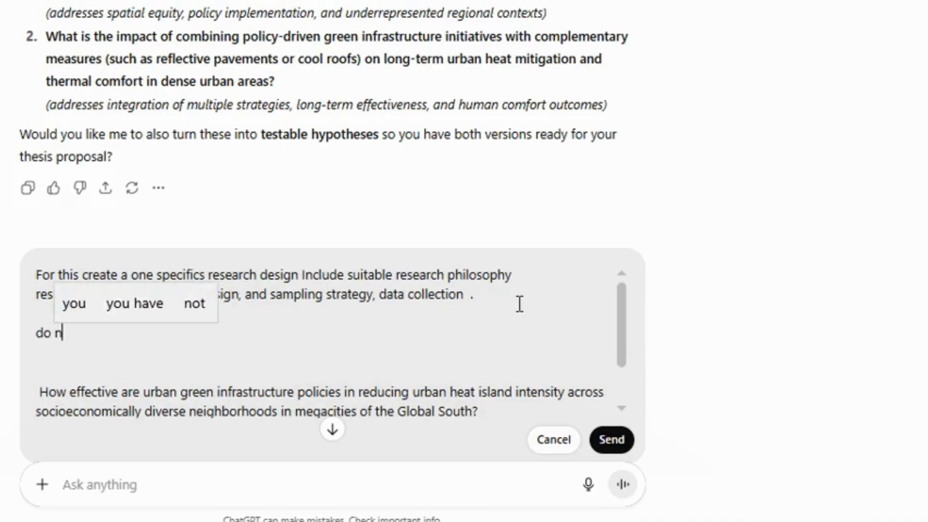
text(ot use)
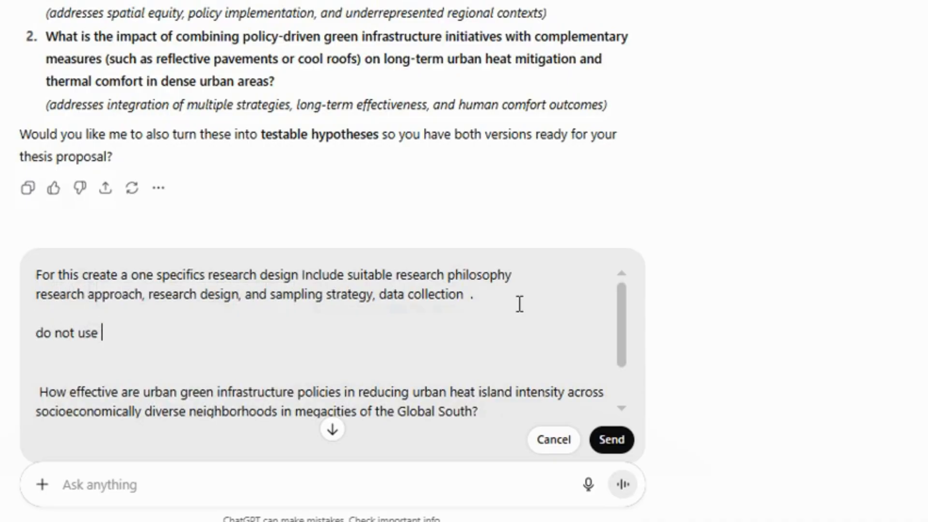
text(mixed method)
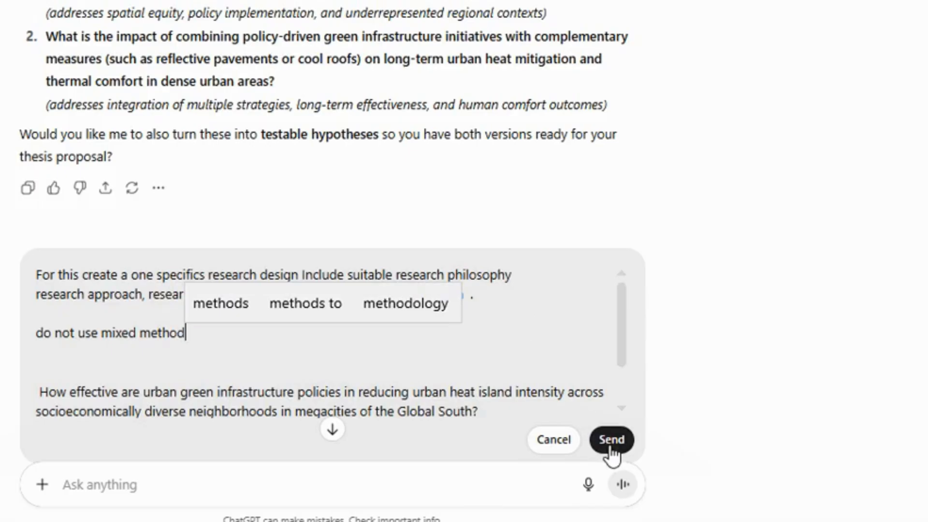
click(612, 440)
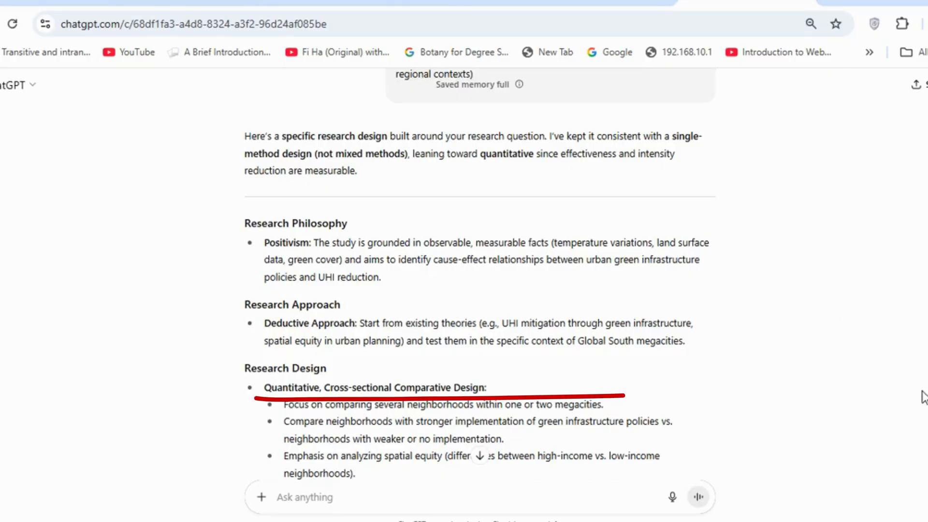
scroll(down, 3)
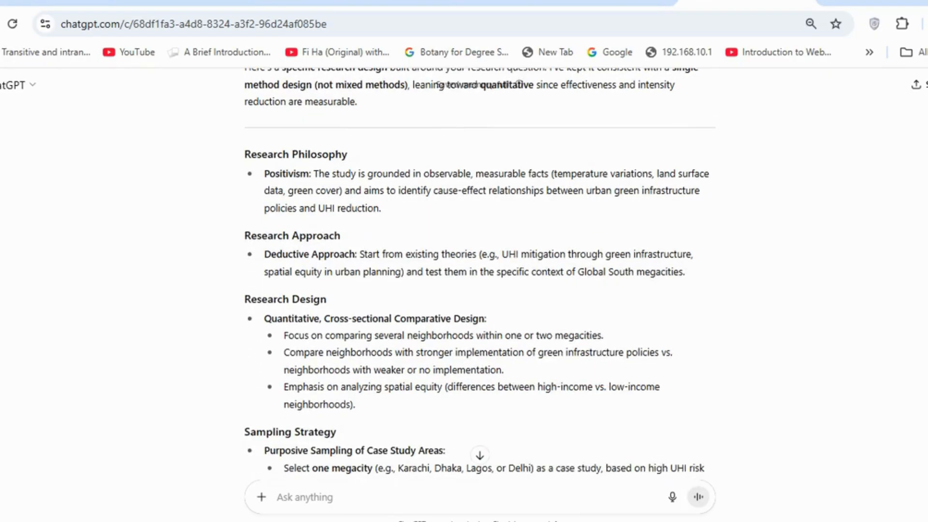
scroll(down, 3)
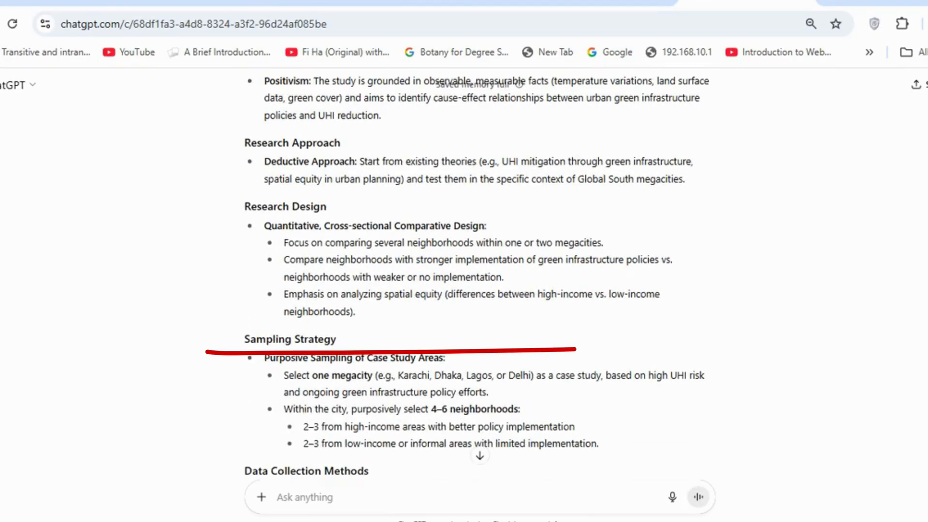
scroll(down, 3)
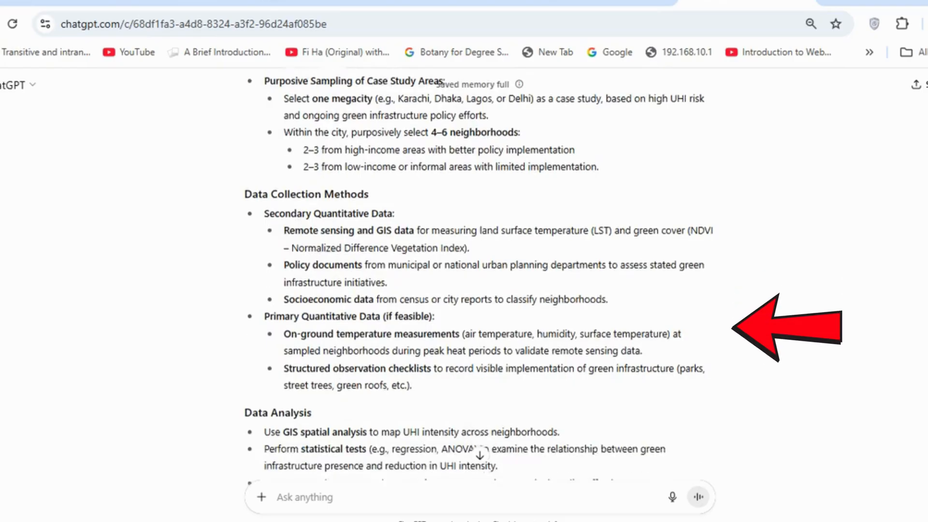
scroll(up, 3)
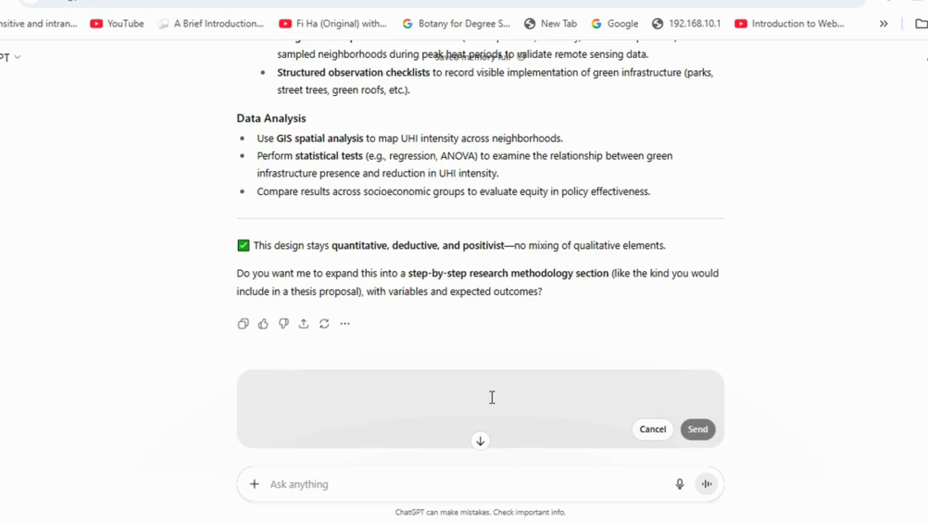
Step: Say fieldwork isn't possible due to limited resources, then review the revised design
text(I cannot fieldwork or outside research due to limited resources)
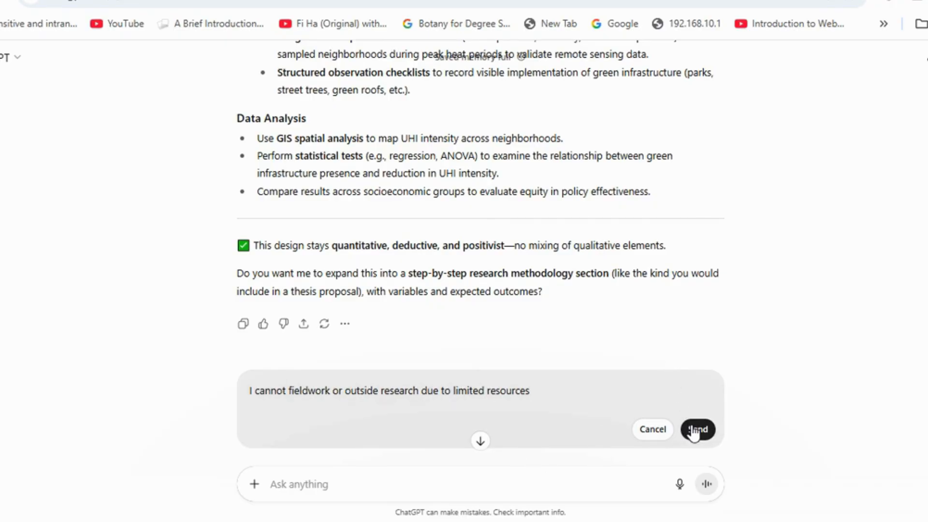
click(698, 430)
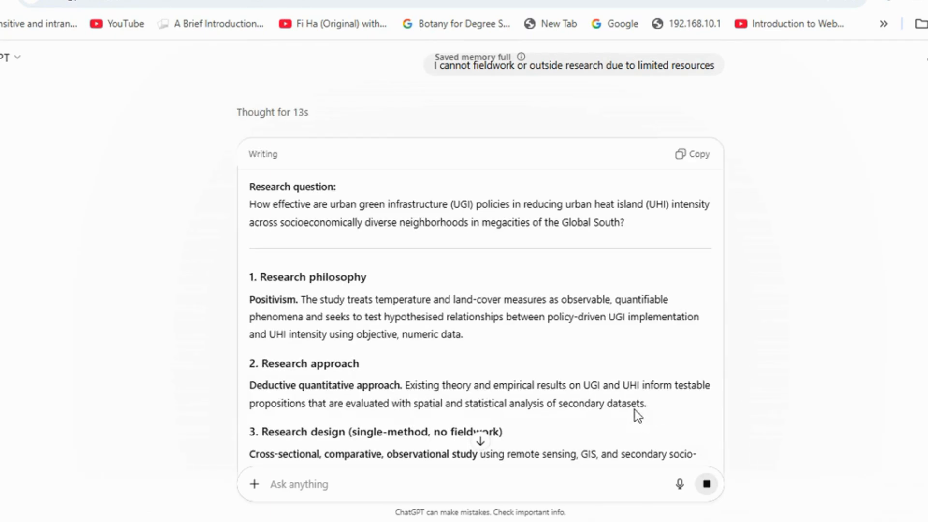
mouse_move(774, 364)
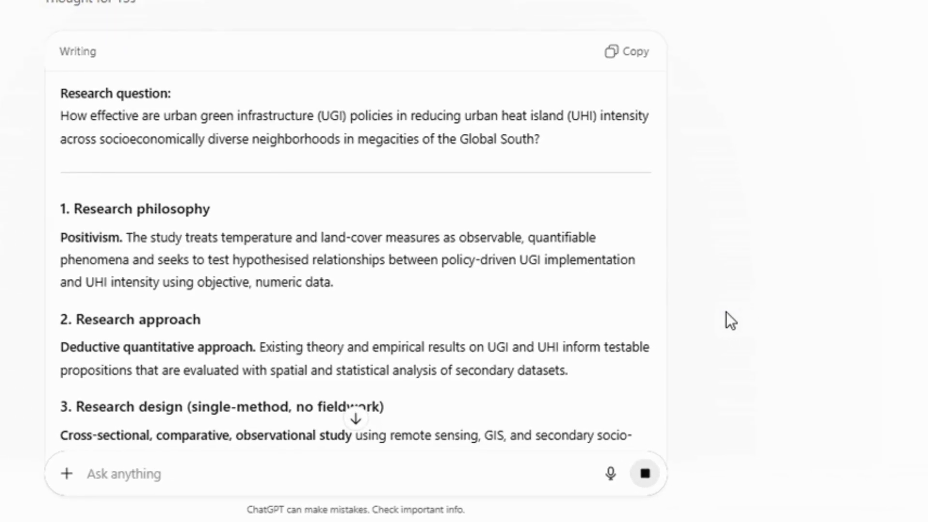
mouse_move(535, 266)
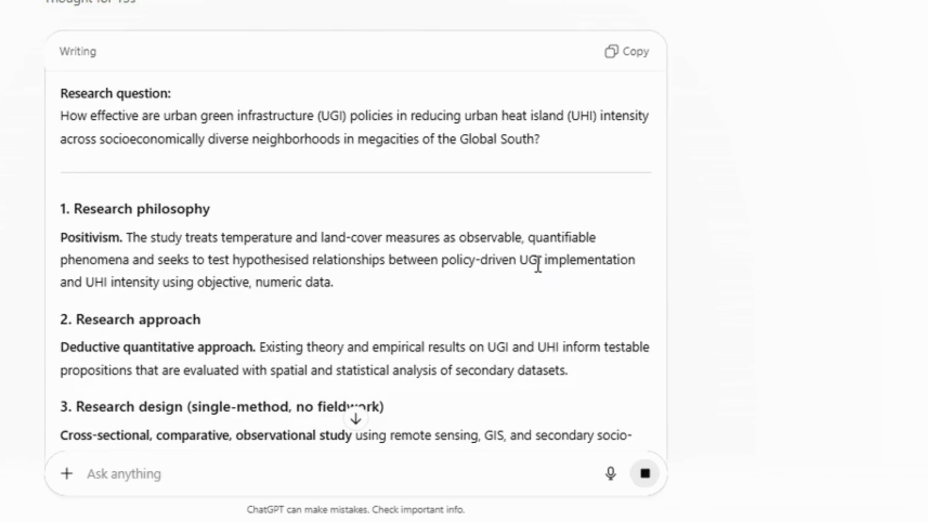
scroll(down, 3)
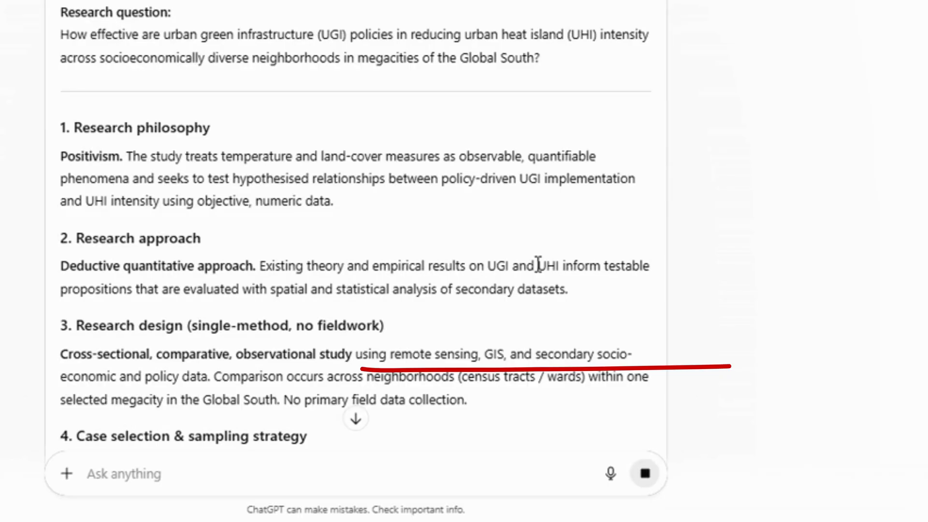
scroll(down, 3)
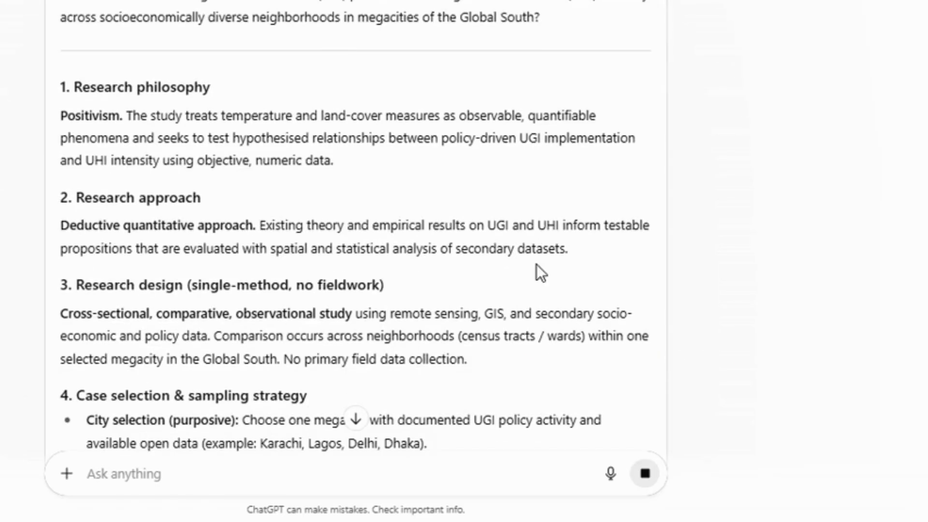
scroll(down, 3)
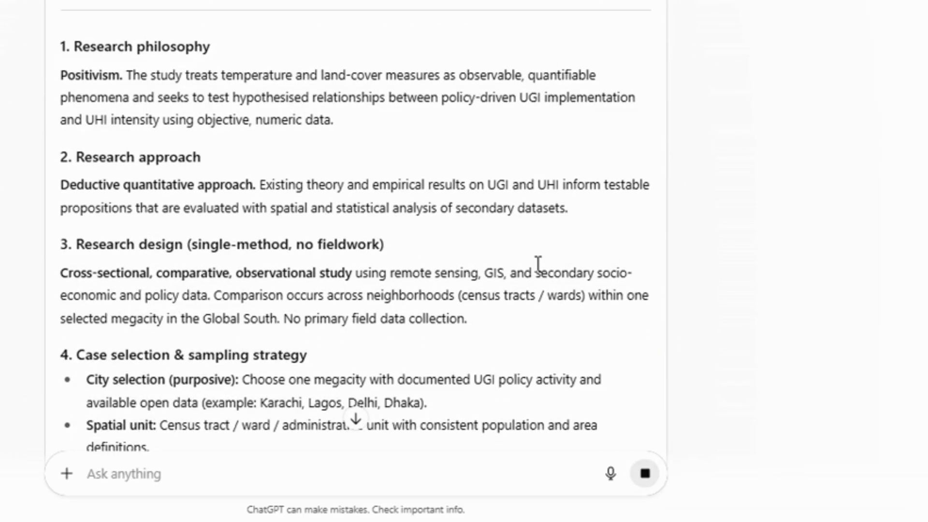
scroll(down, 3)
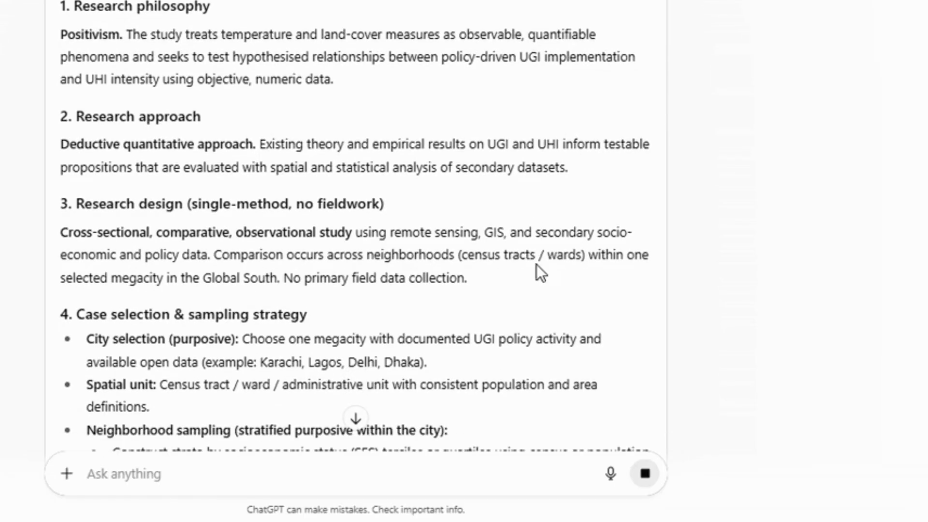